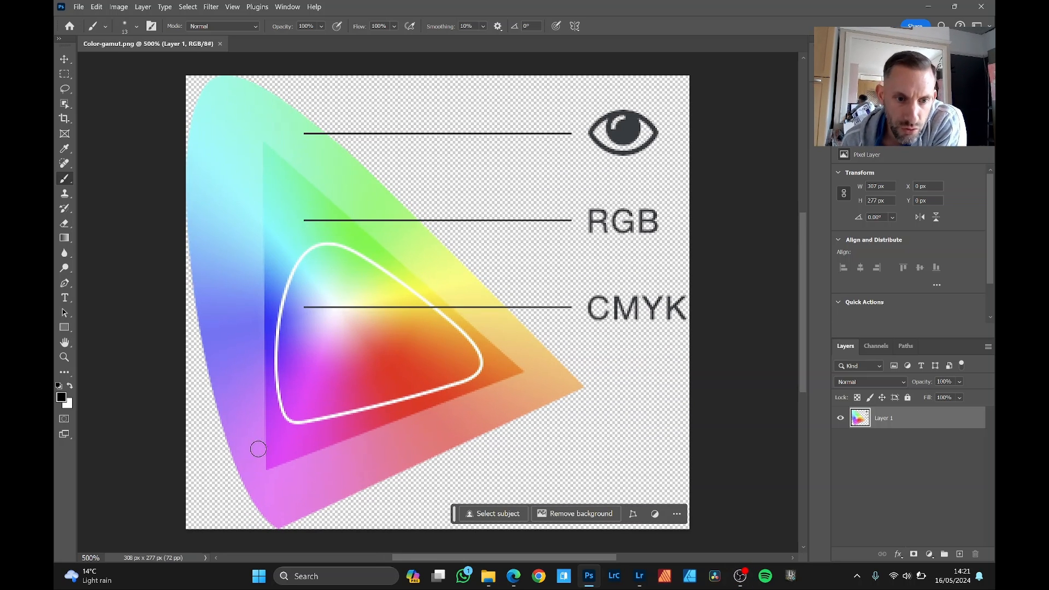
mouse_move(293, 149)
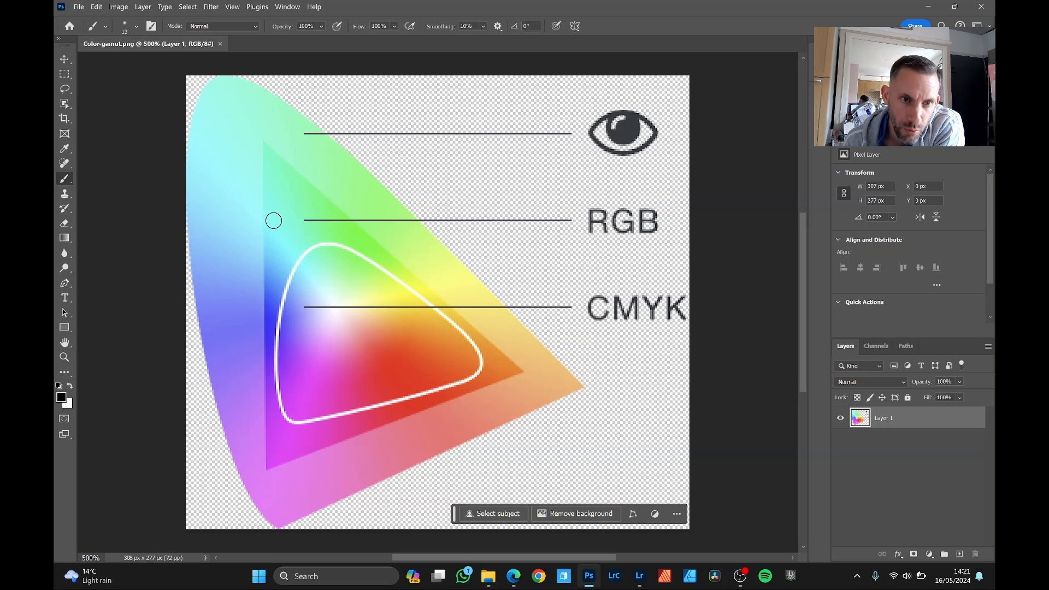
mouse_move(420, 291)
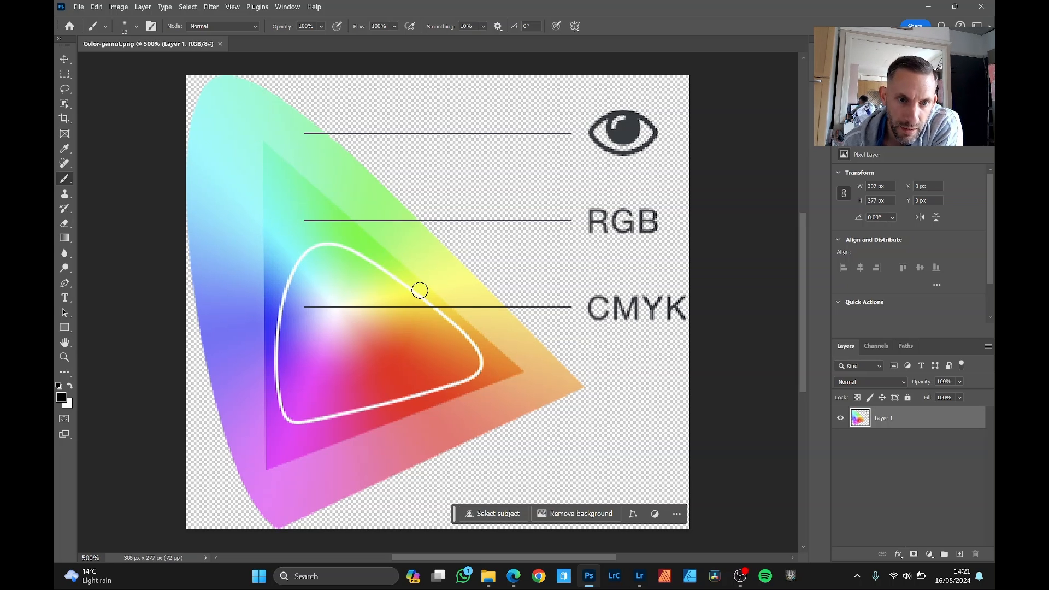
mouse_move(279, 256)
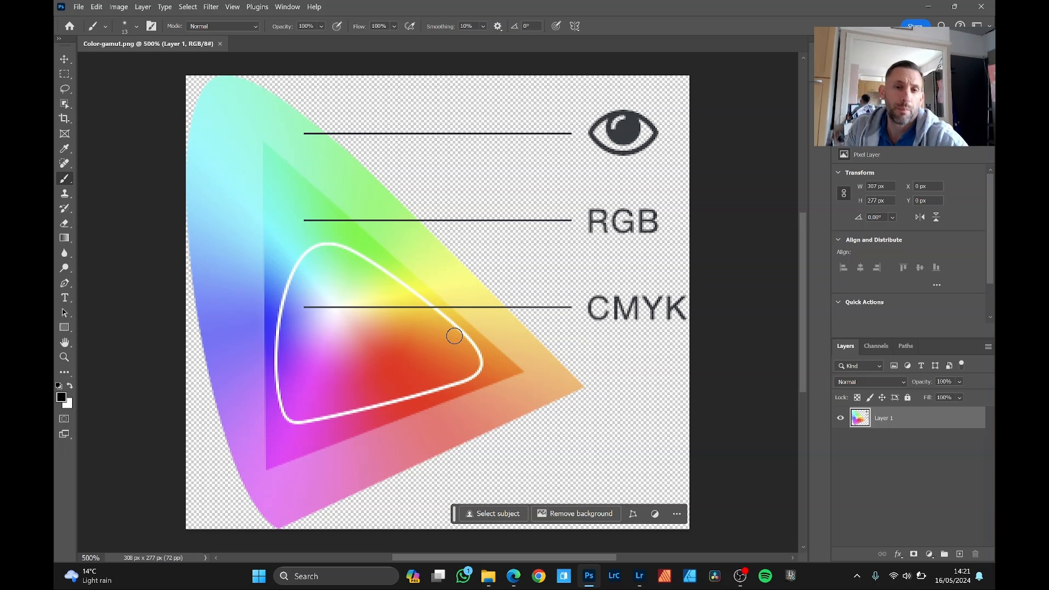
mouse_move(454, 331)
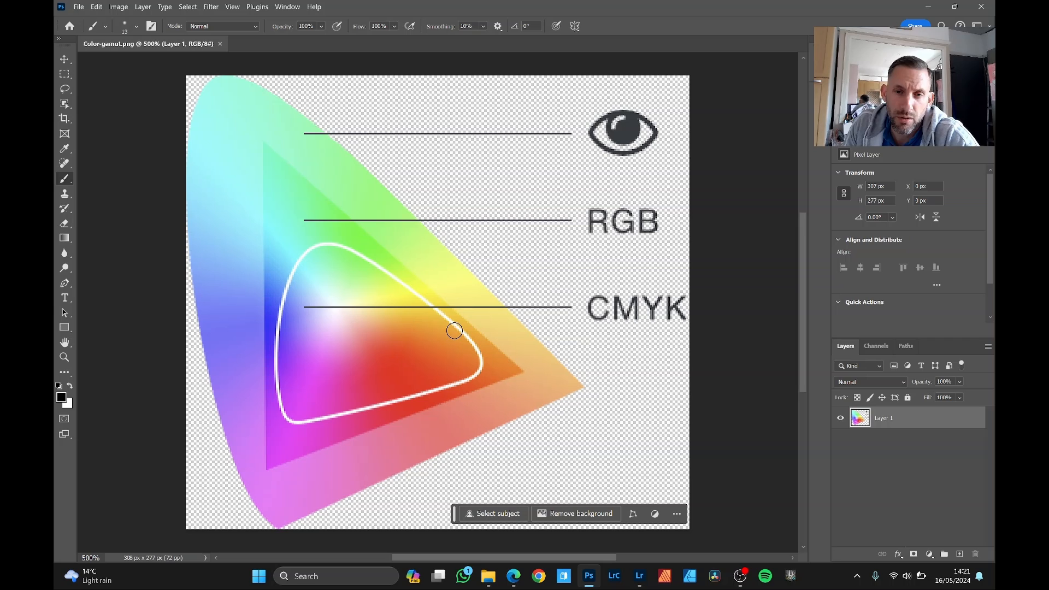
mouse_move(451, 330)
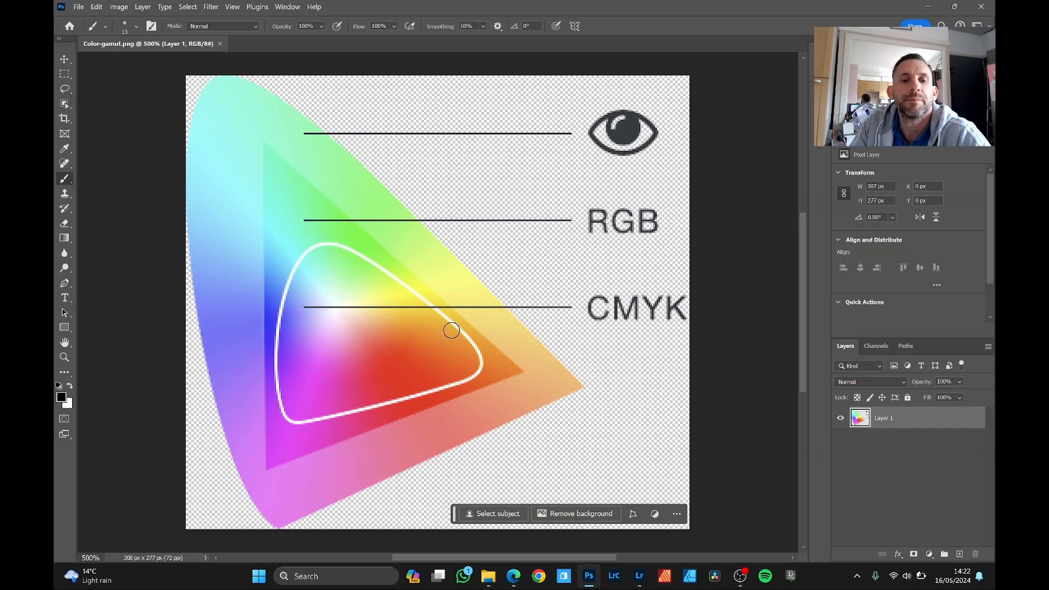
mouse_move(668, 464)
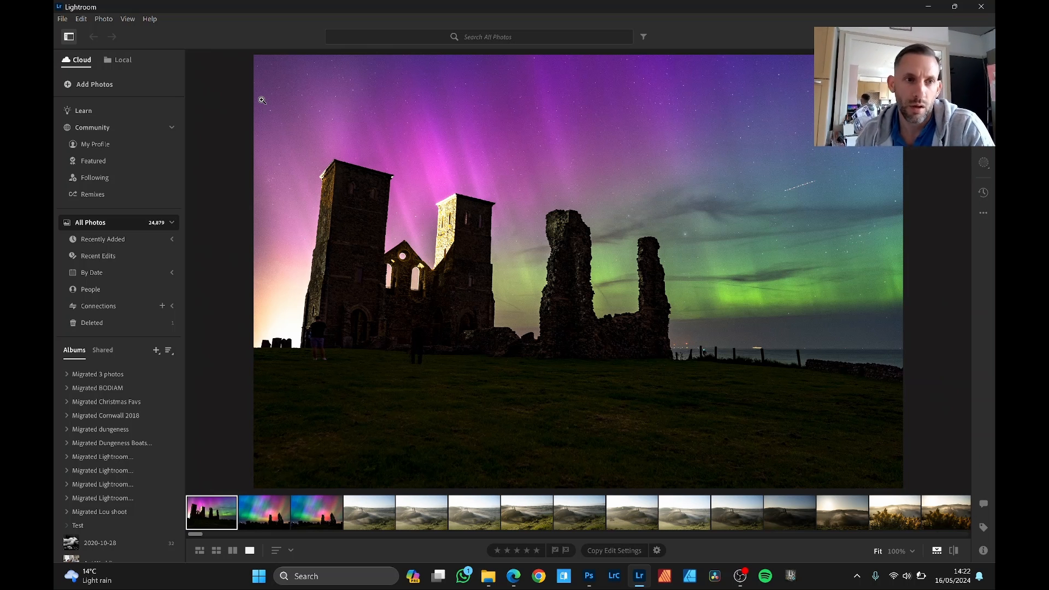
- Export the aurora photo from Lightroom as a TIF, keeping the original file naming
click(62, 18)
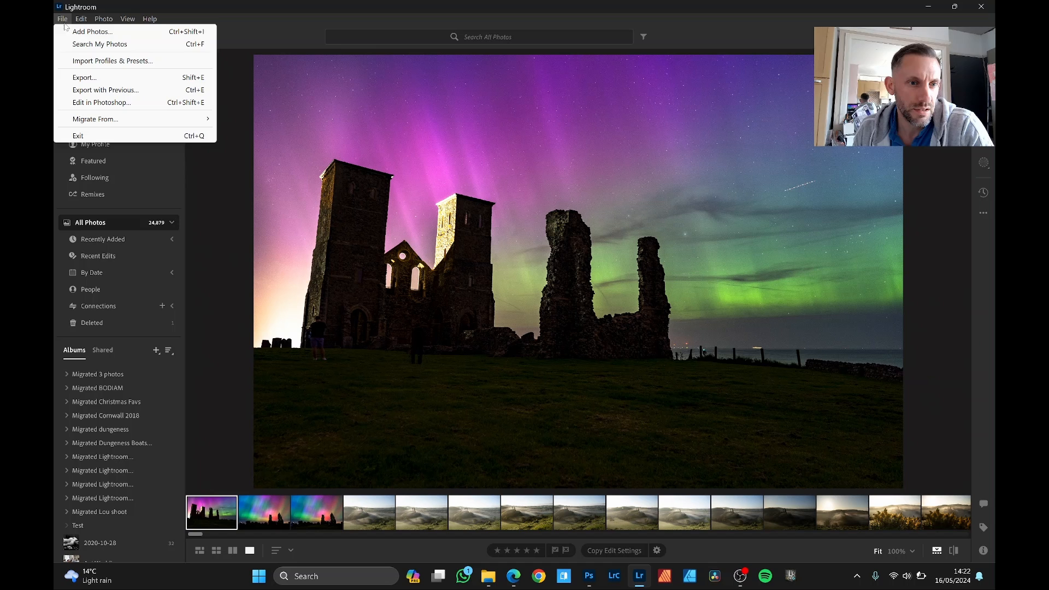
click(83, 77)
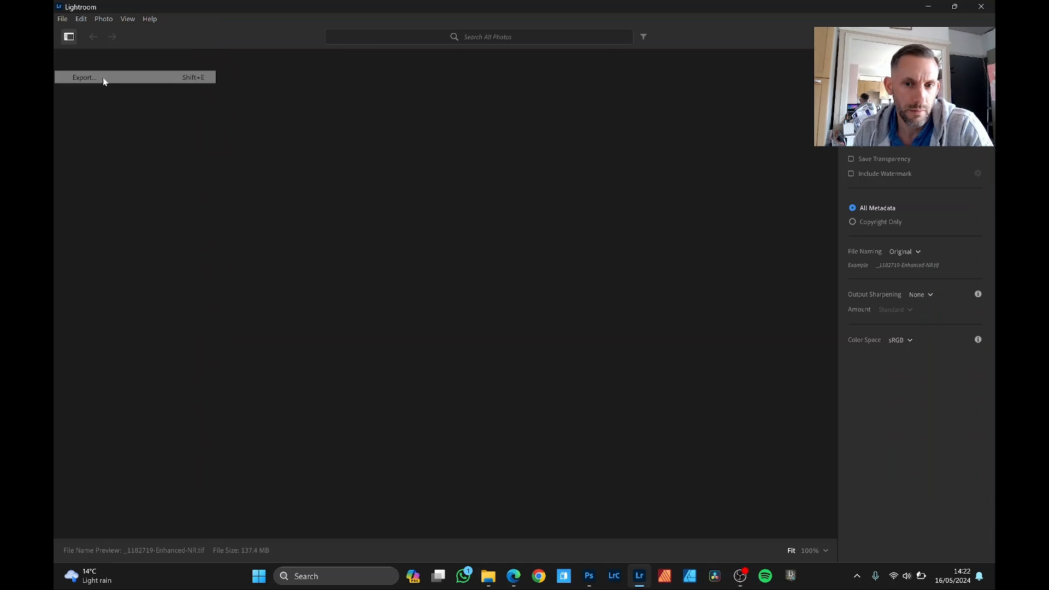
click(83, 77)
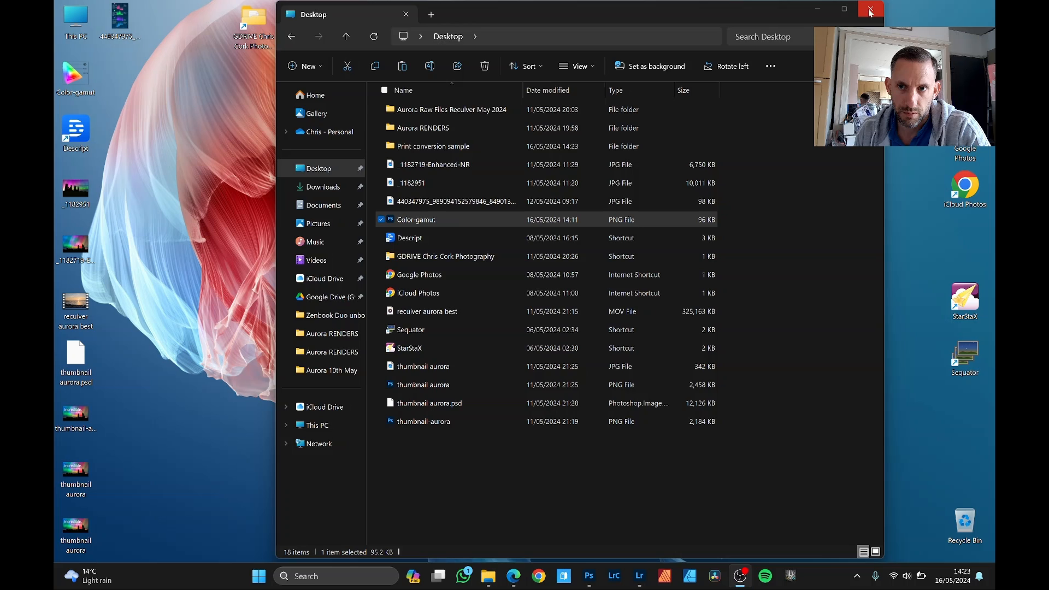
- Make 'CMYK' and 'sRGB - Copy' versions of the export in Print conversion sample, then open both
click(869, 10)
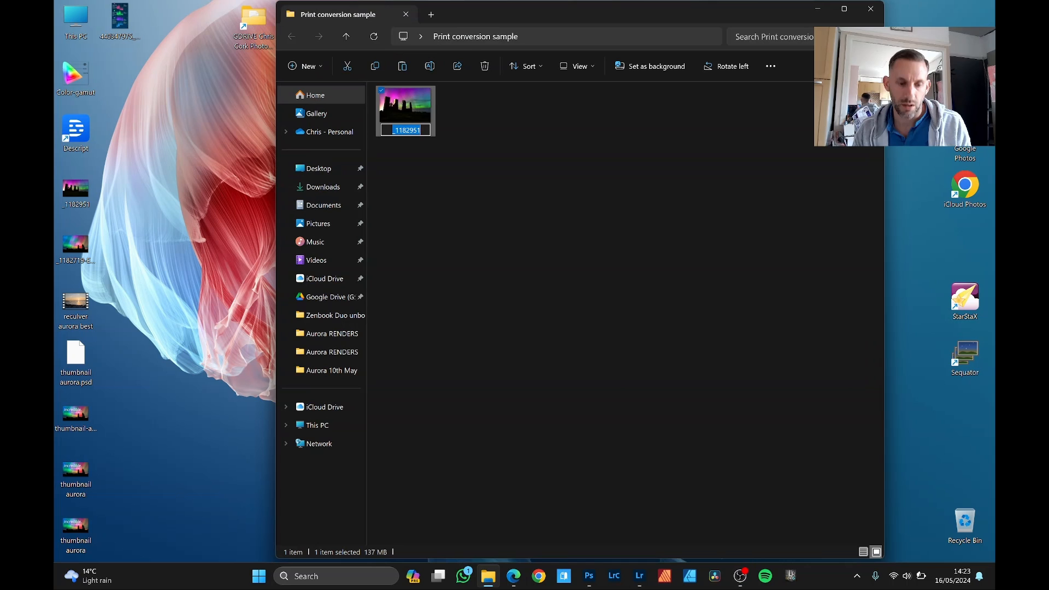
text(sRGB - Copy)
text(CMYK)
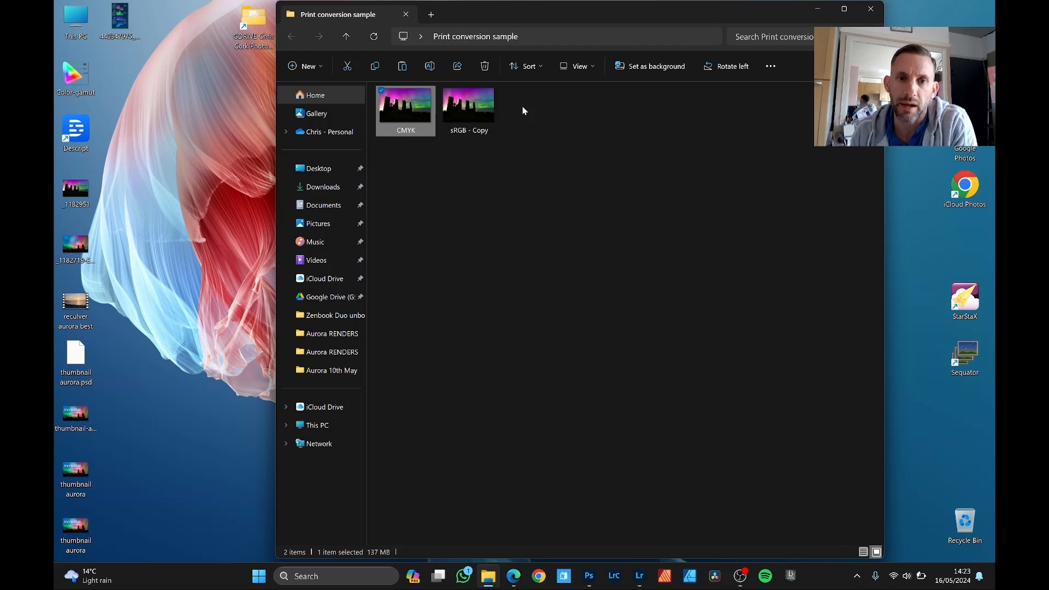
click(468, 107)
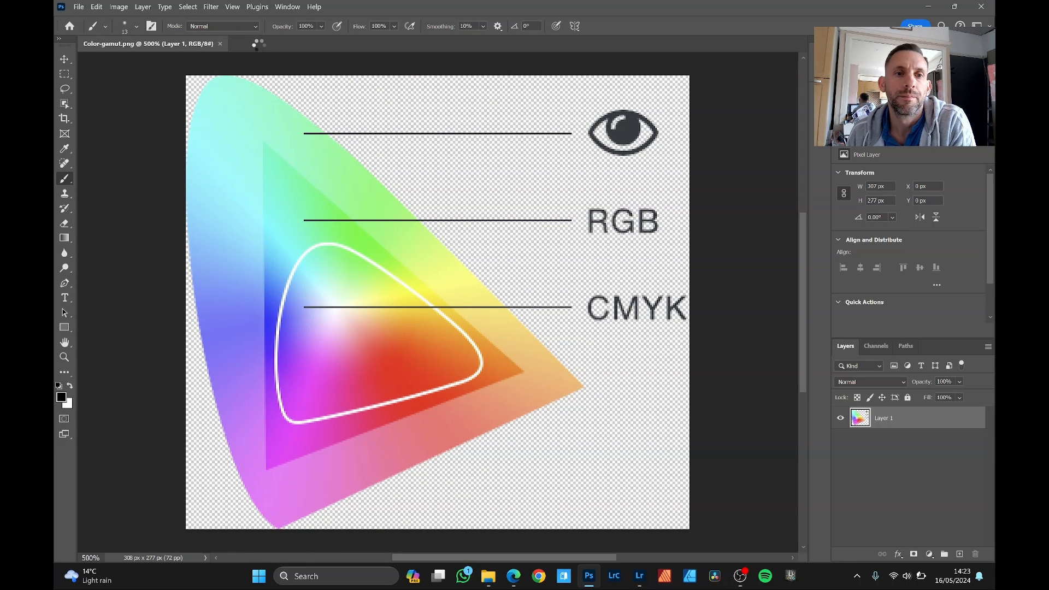
- Close the Color-gamut tab and tile the CMYK and sRGB documents one above the other
click(275, 43)
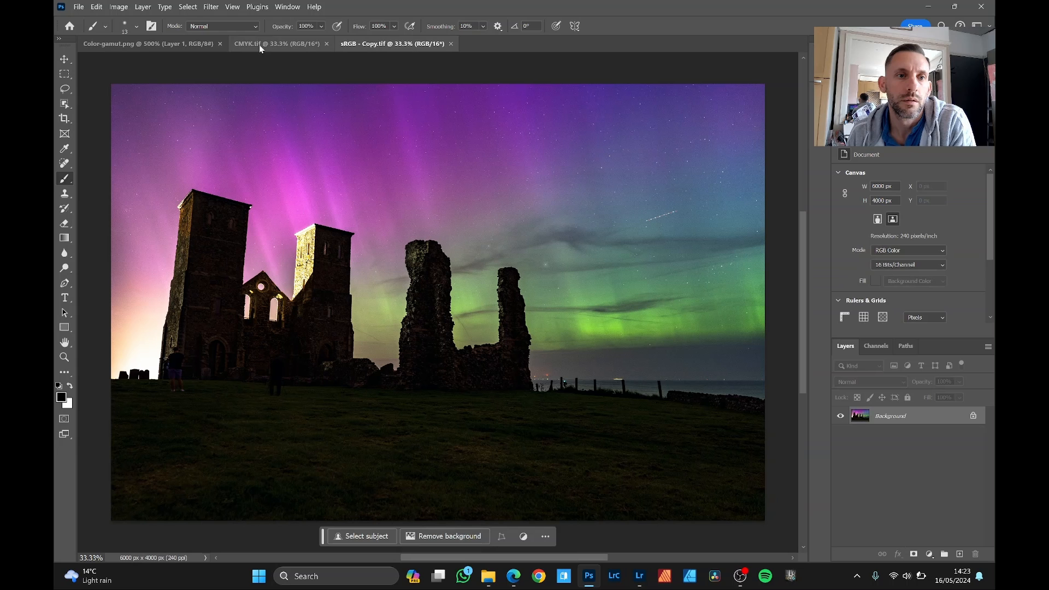
click(220, 44)
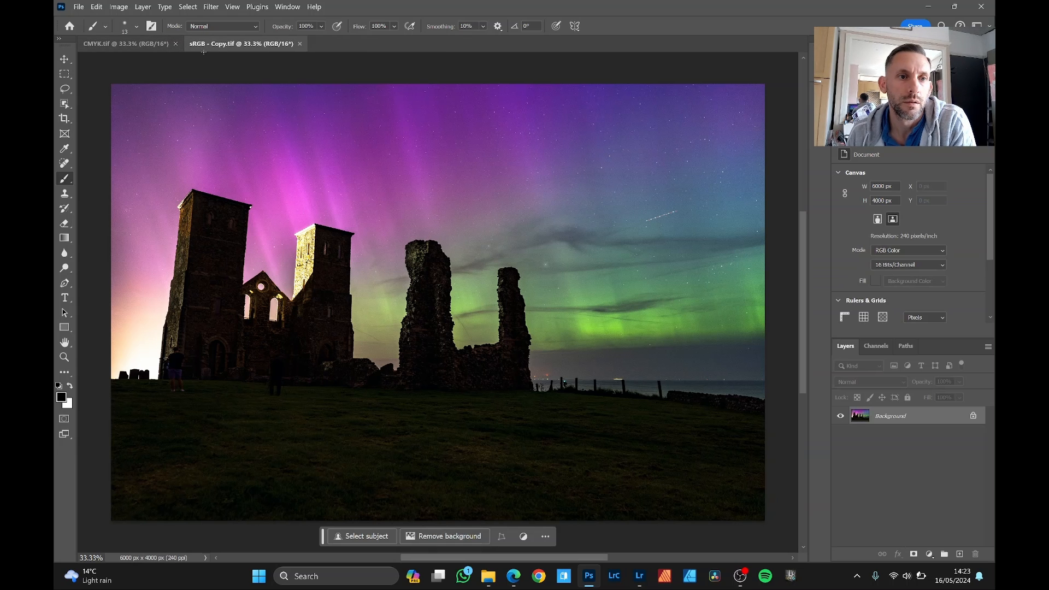
click(127, 44)
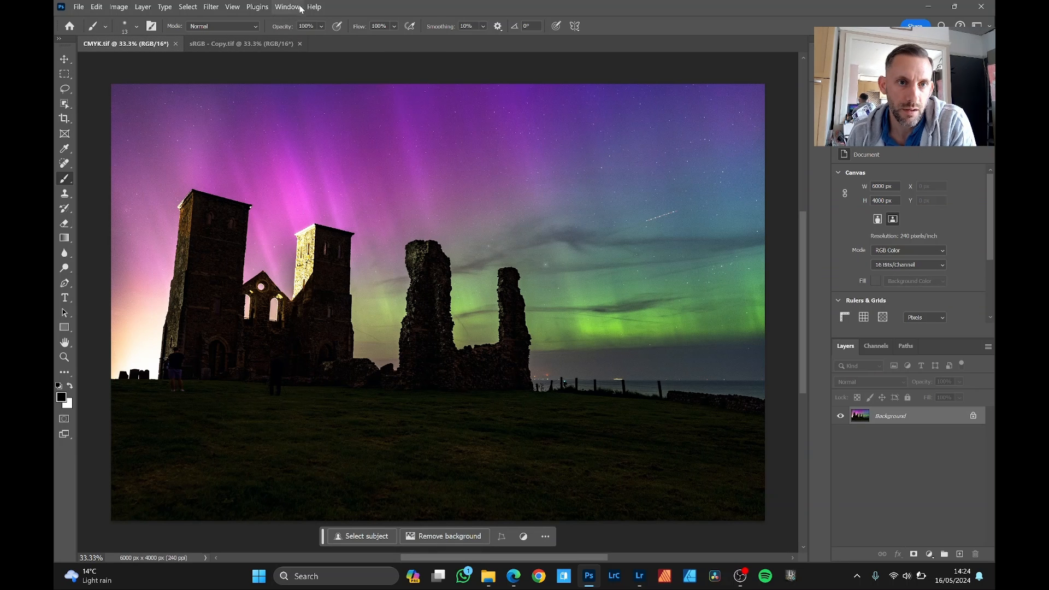
click(286, 6)
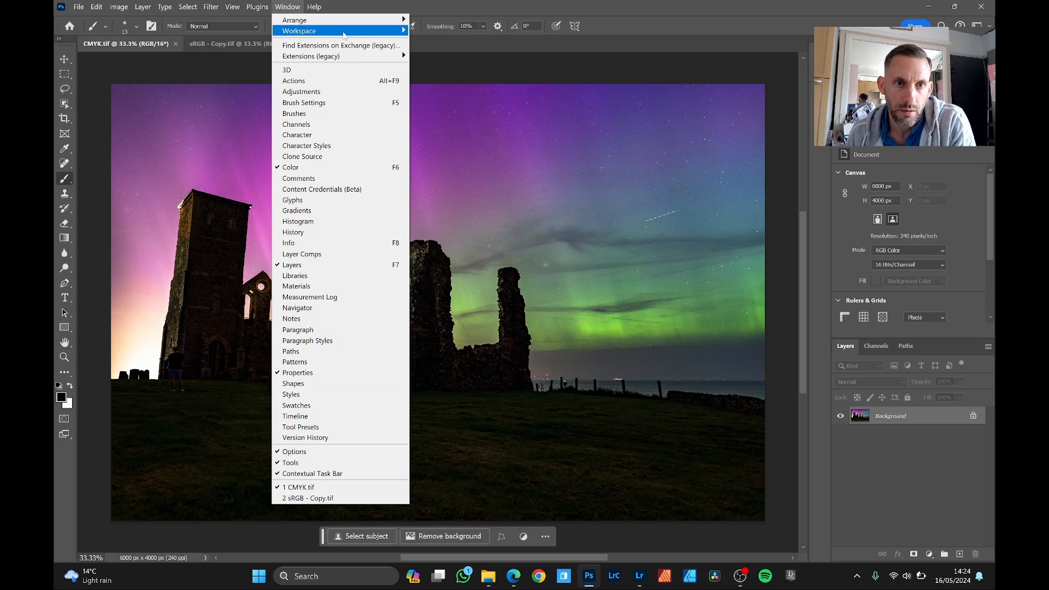
mouse_move(294, 20)
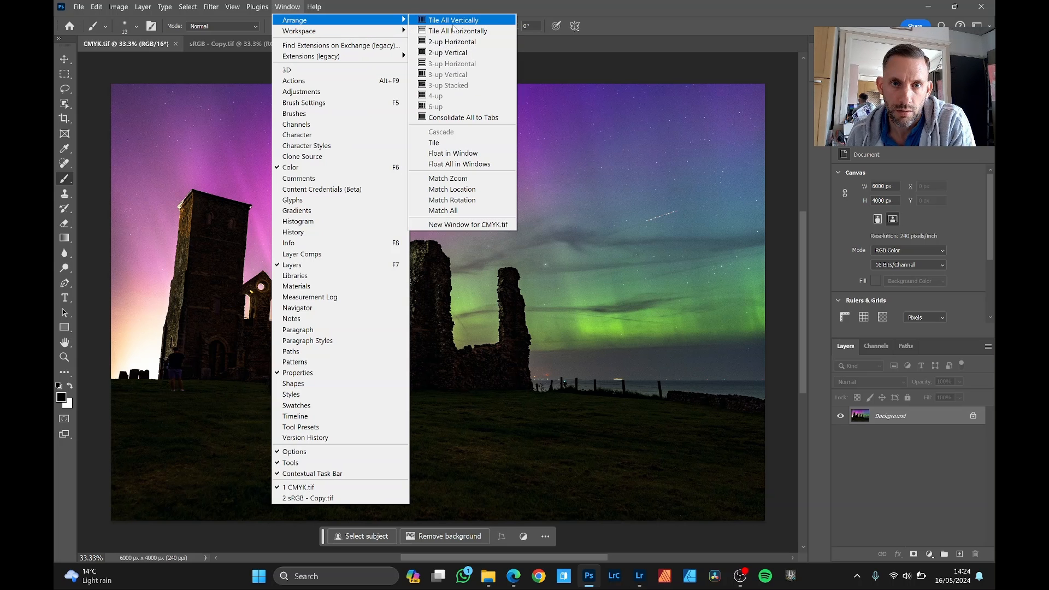
click(458, 30)
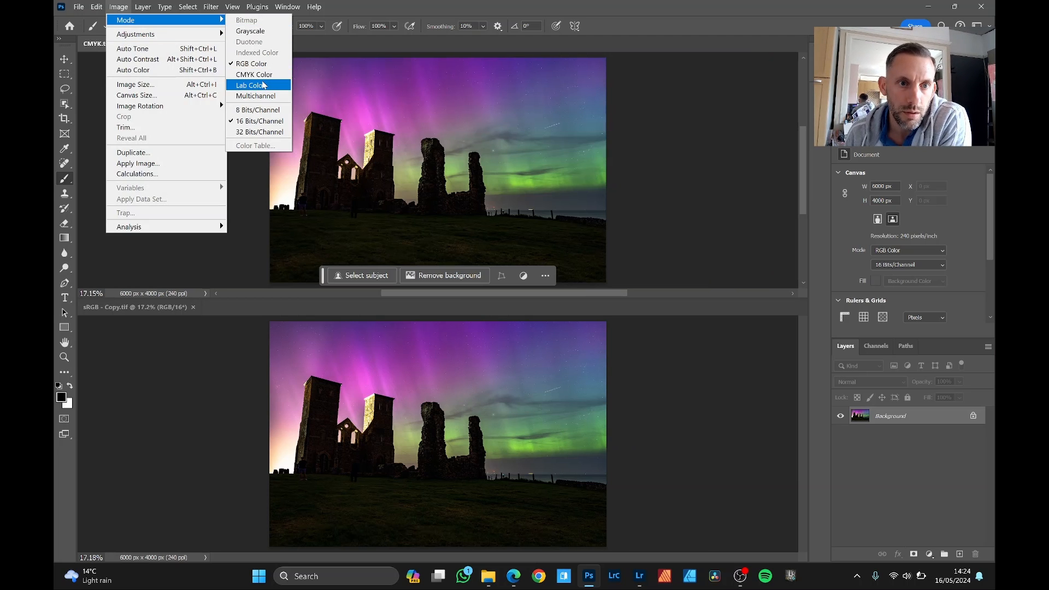
- Convert CMYK.tif to CMYK Color with the U.S. Web Coated (SWOP) v2 profile
click(253, 75)
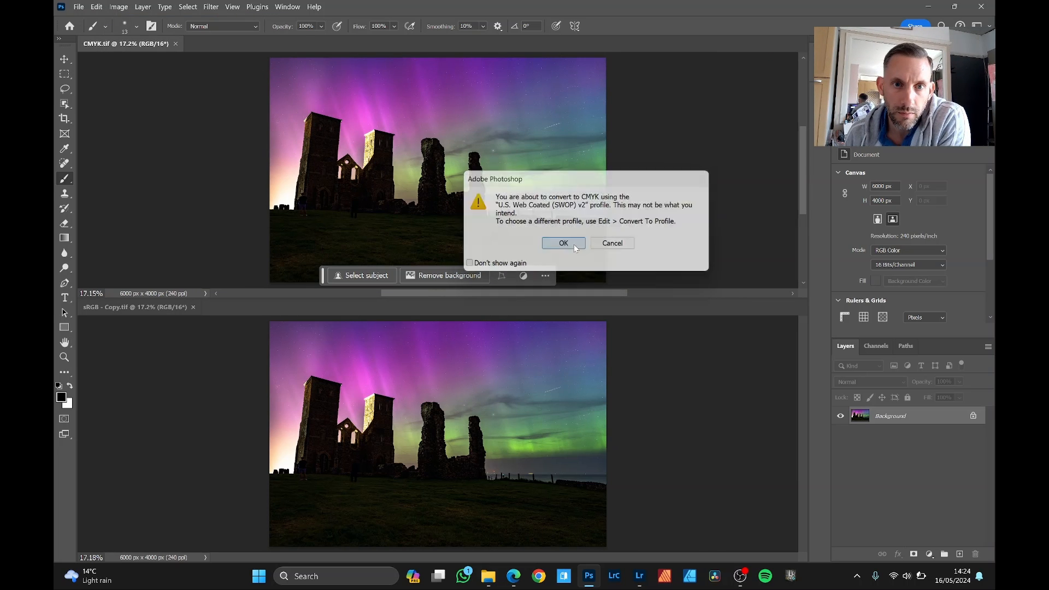
click(563, 243)
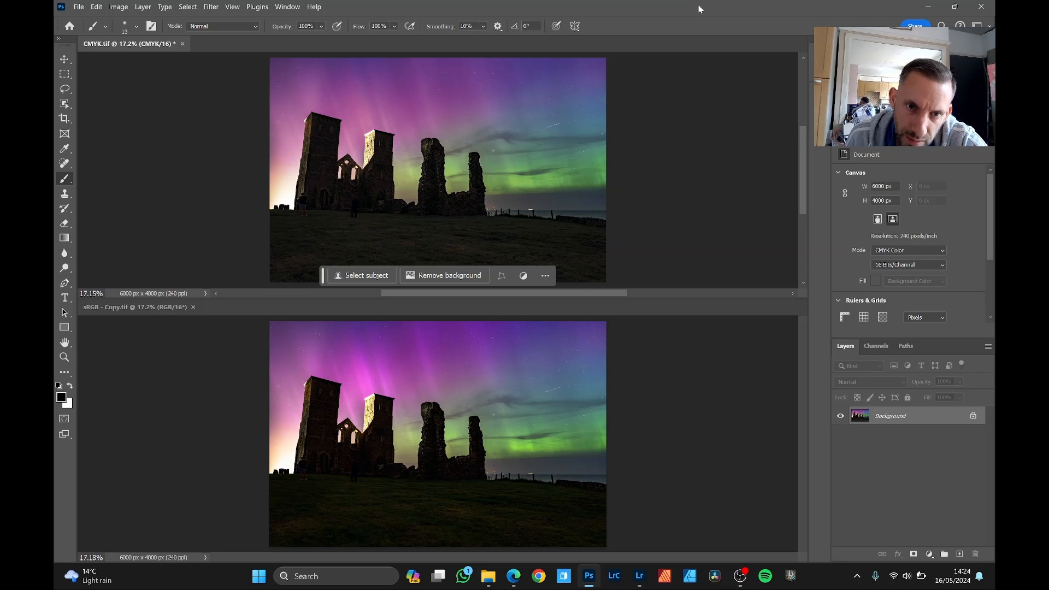
mouse_move(709, 63)
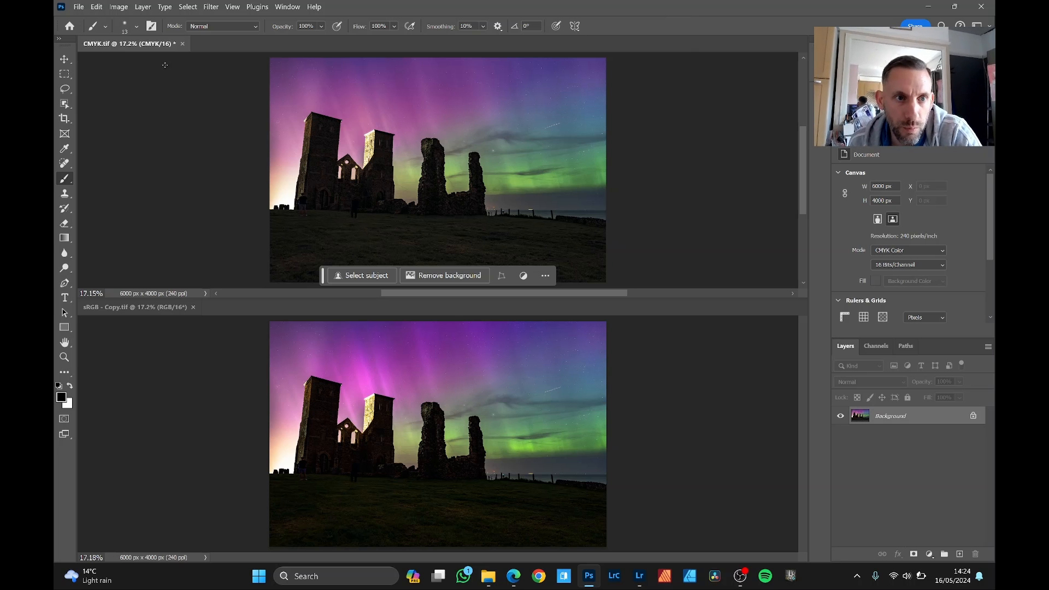
mouse_move(141, 56)
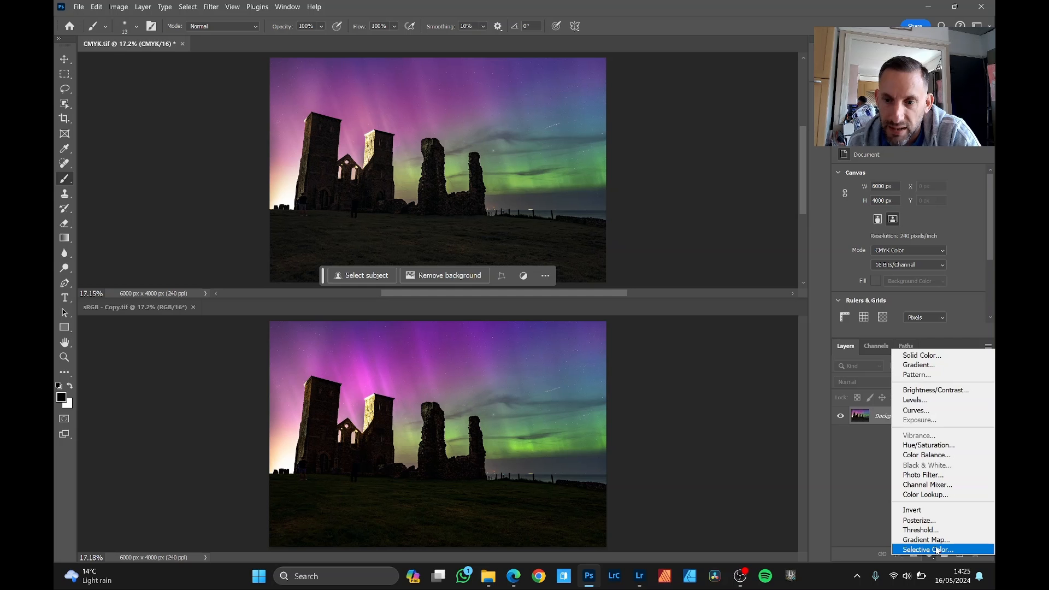
- Add a Selective Color adjustment layer targeting Greens in Absolute mode
click(928, 550)
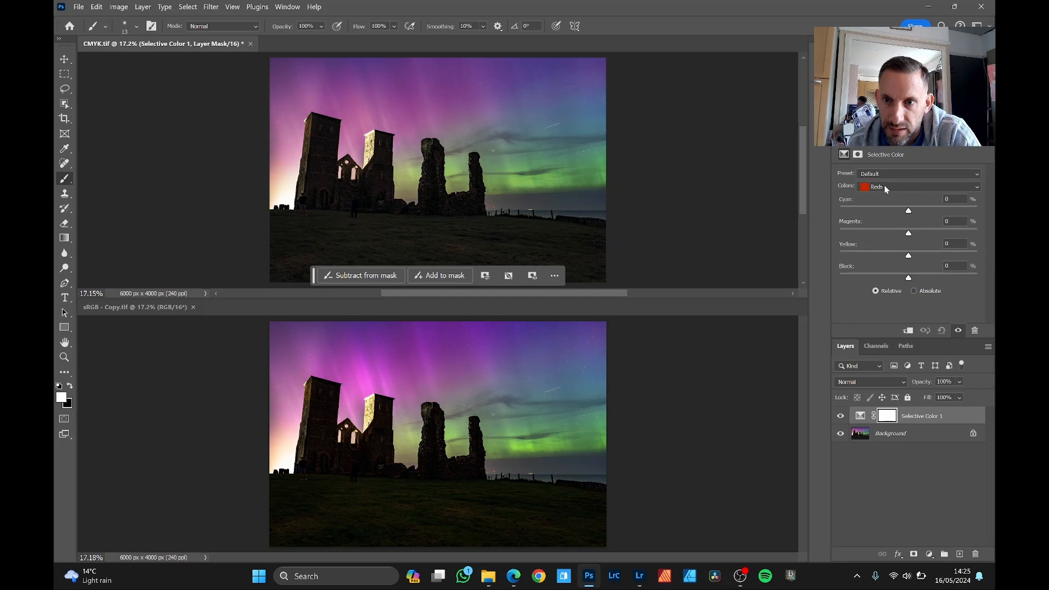
click(917, 187)
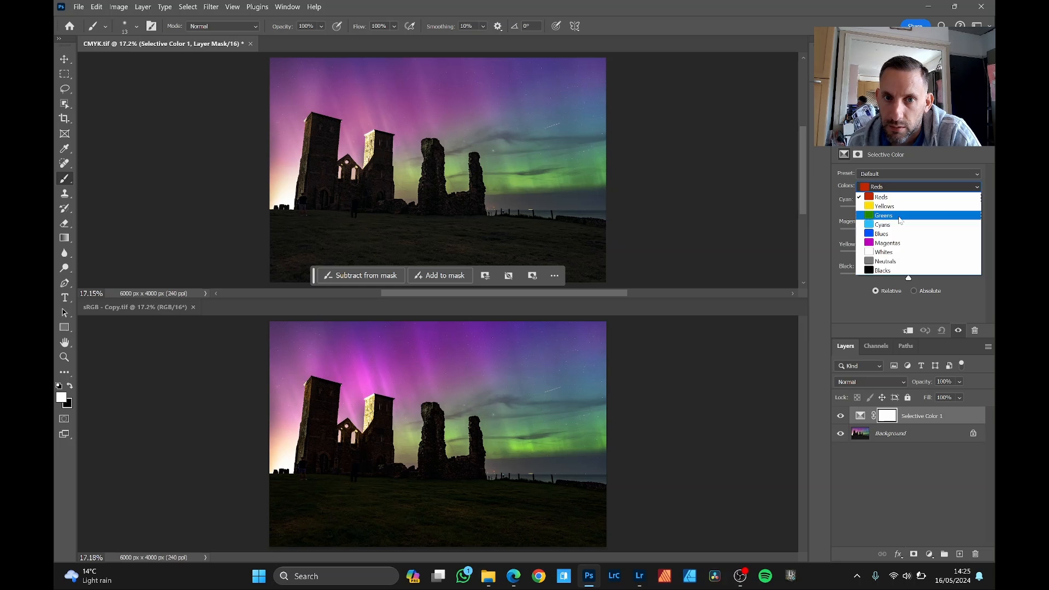
click(883, 216)
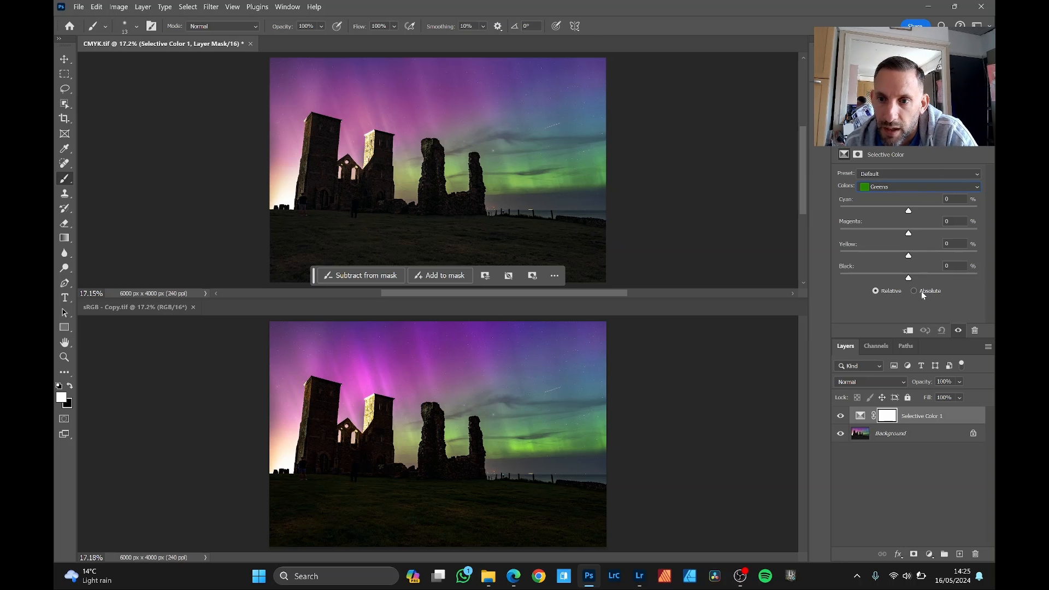
click(914, 290)
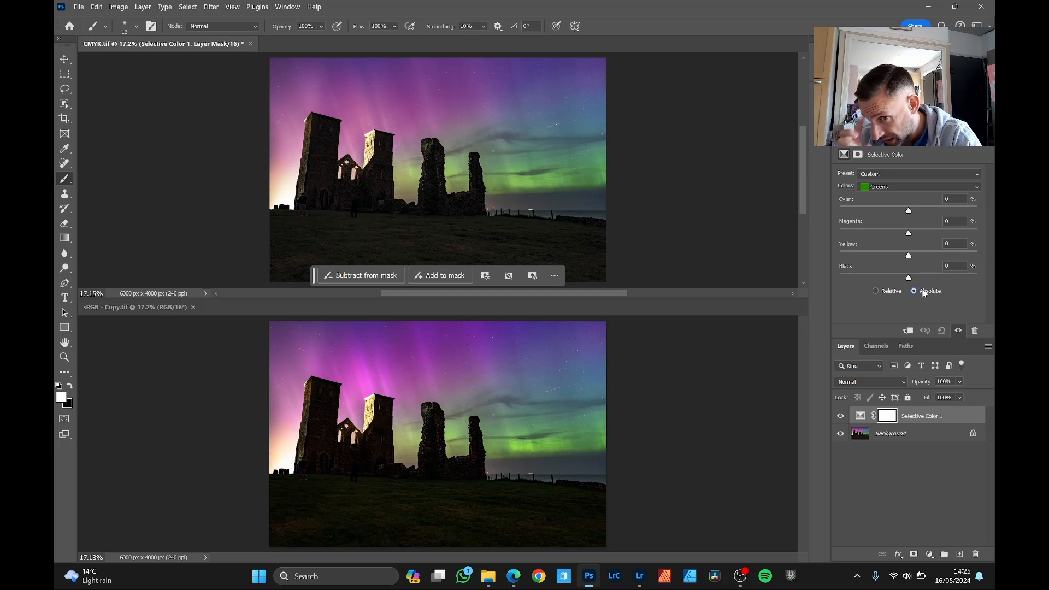
mouse_move(924, 256)
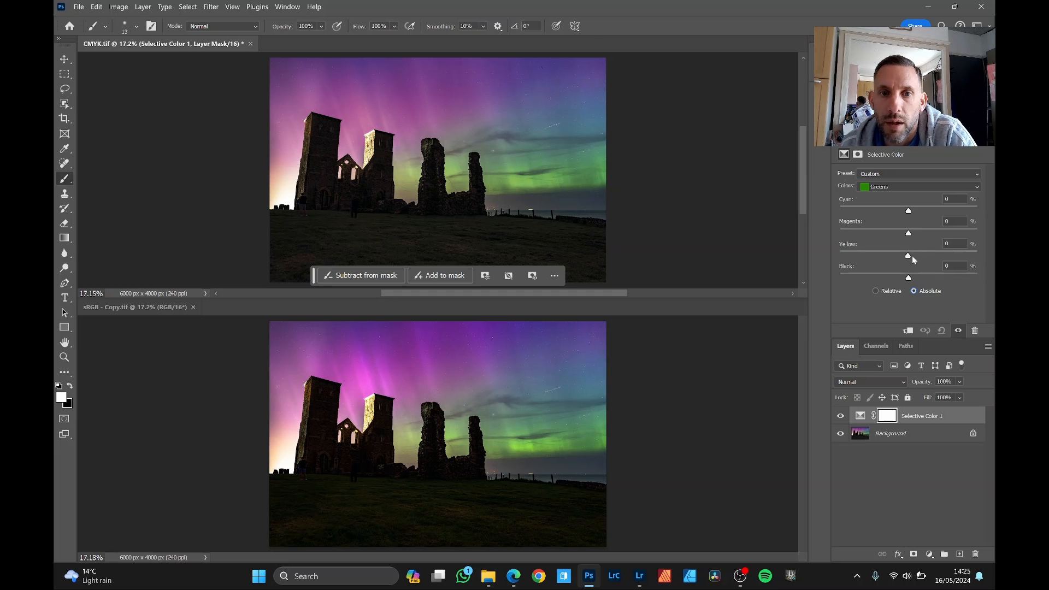
- Raise Yellow in the Greens range to about +59
drag(909, 256, 885, 256)
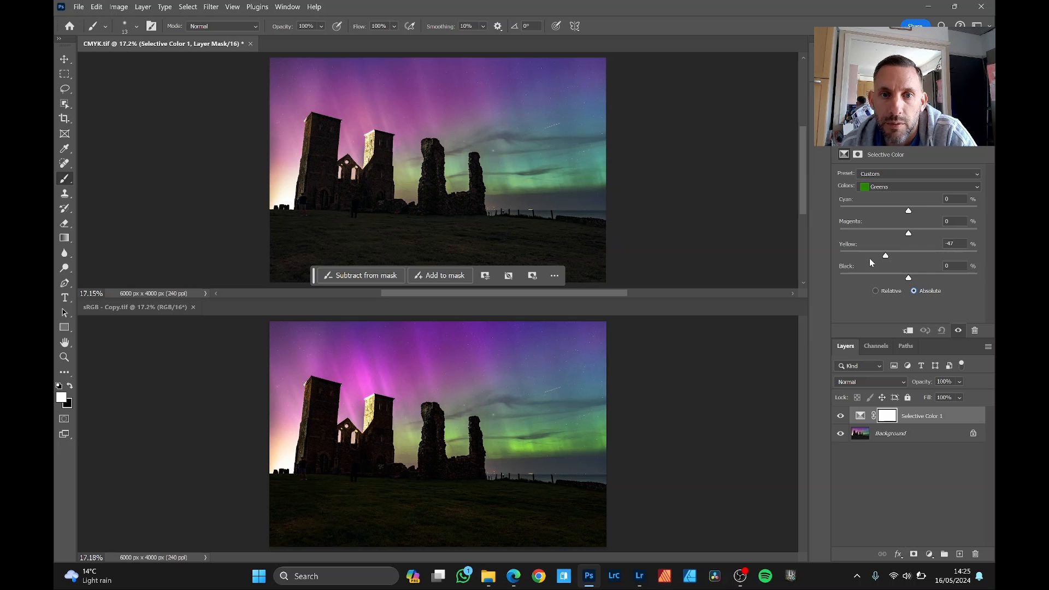
drag(885, 256, 937, 256)
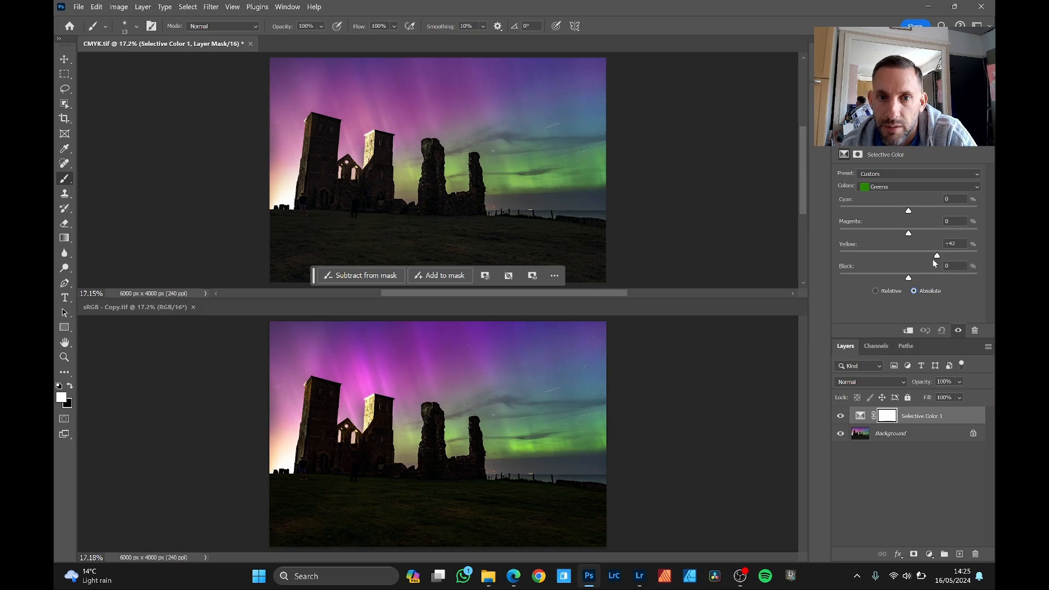
drag(937, 255, 956, 255)
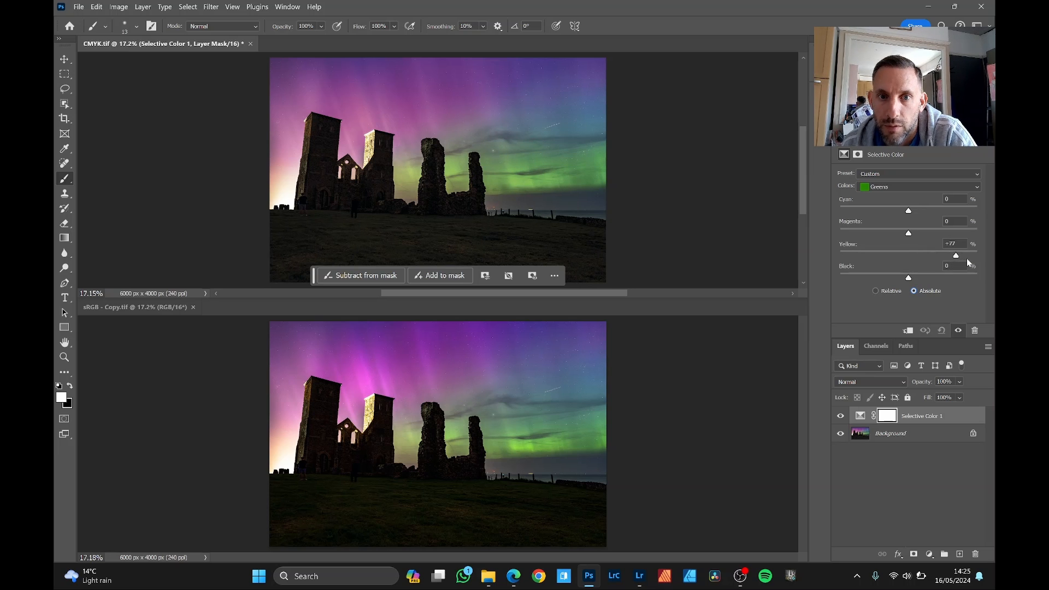
drag(956, 254, 906, 254)
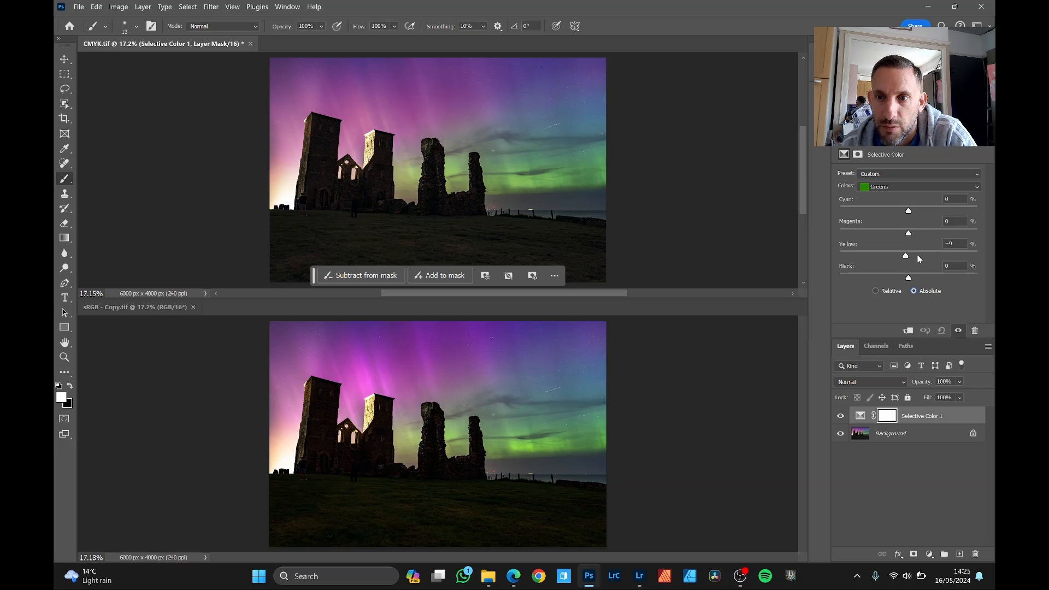
drag(905, 255, 948, 255)
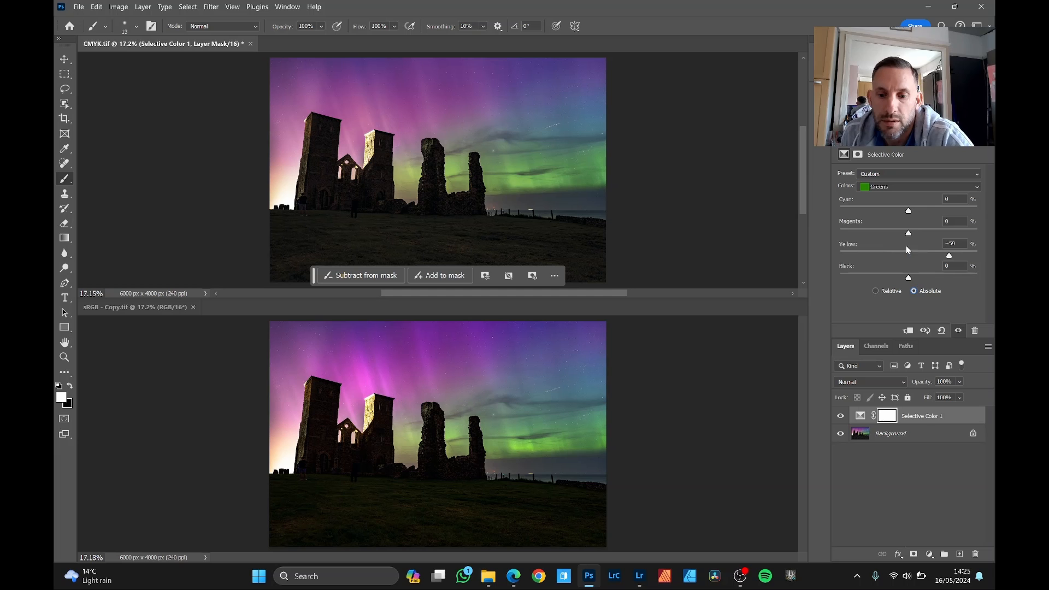
- Lower Cyan in the Greens range to about -37
drag(909, 210, 918, 210)
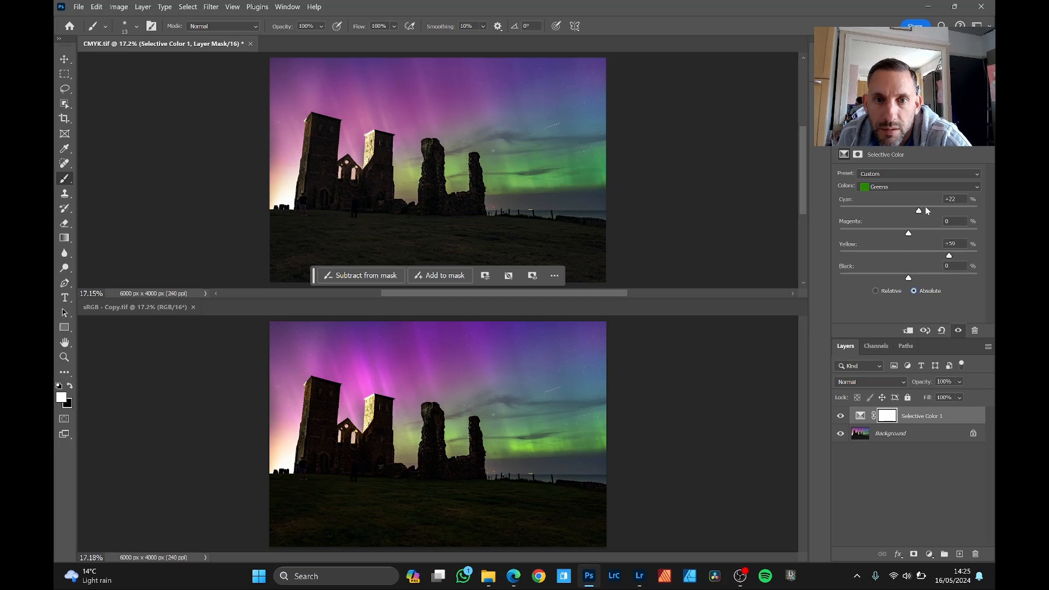
drag(918, 210, 887, 210)
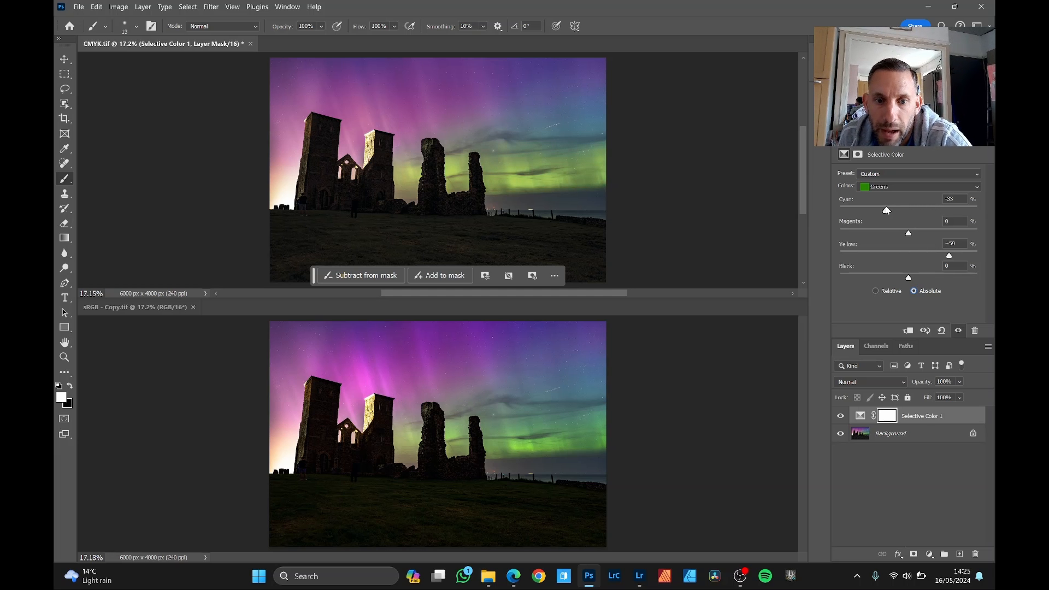
drag(887, 209, 880, 210)
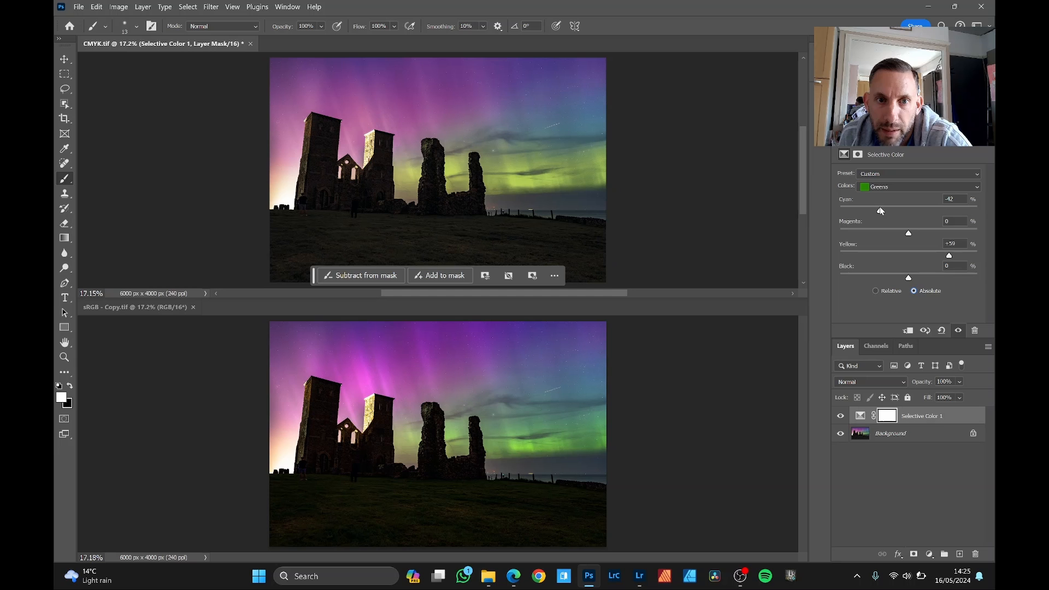
drag(880, 210, 885, 210)
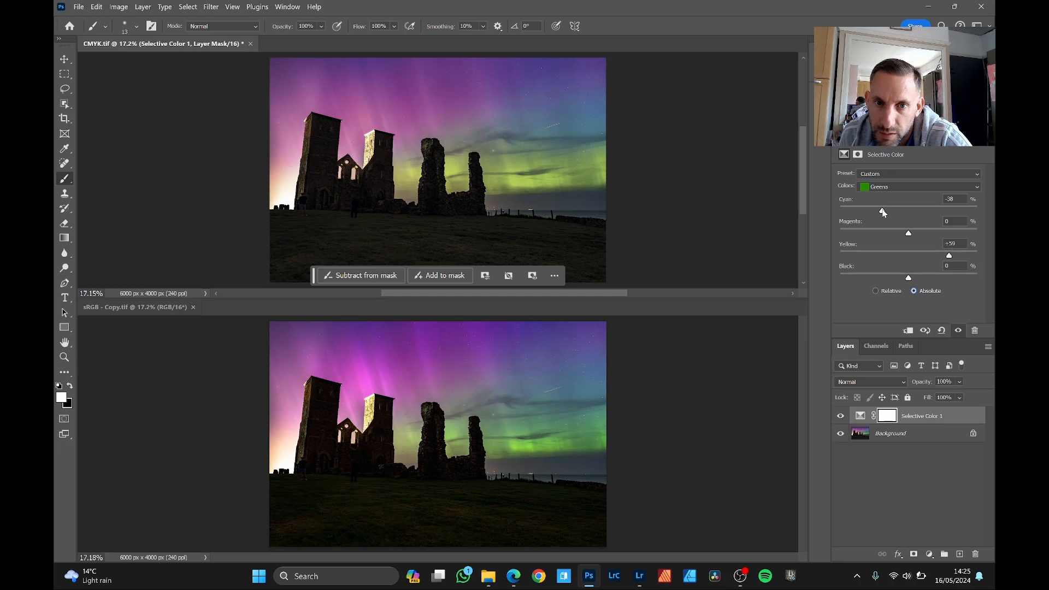
drag(883, 209, 880, 210)
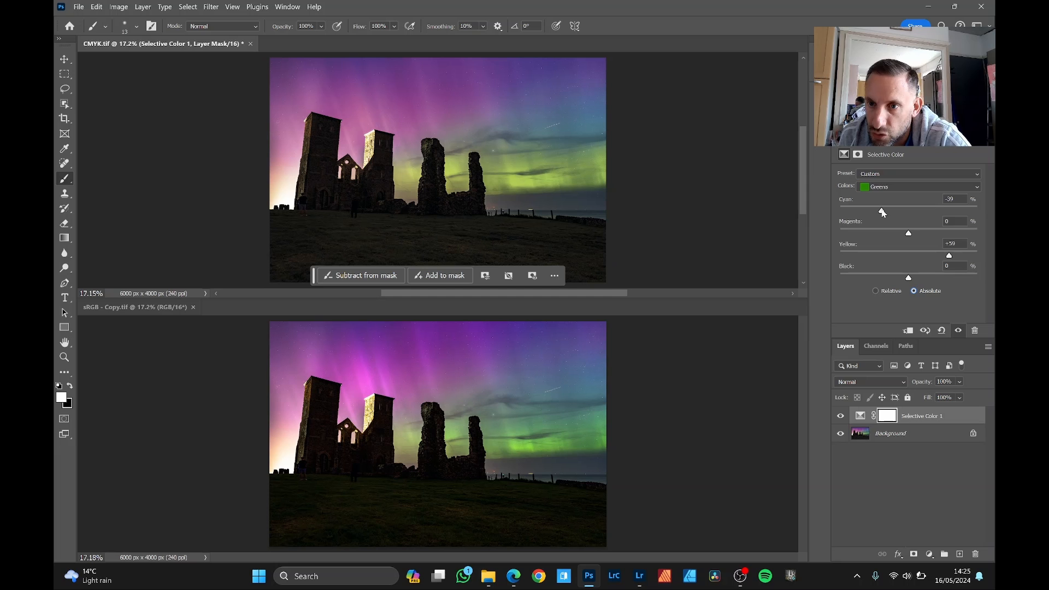
drag(881, 210, 895, 209)
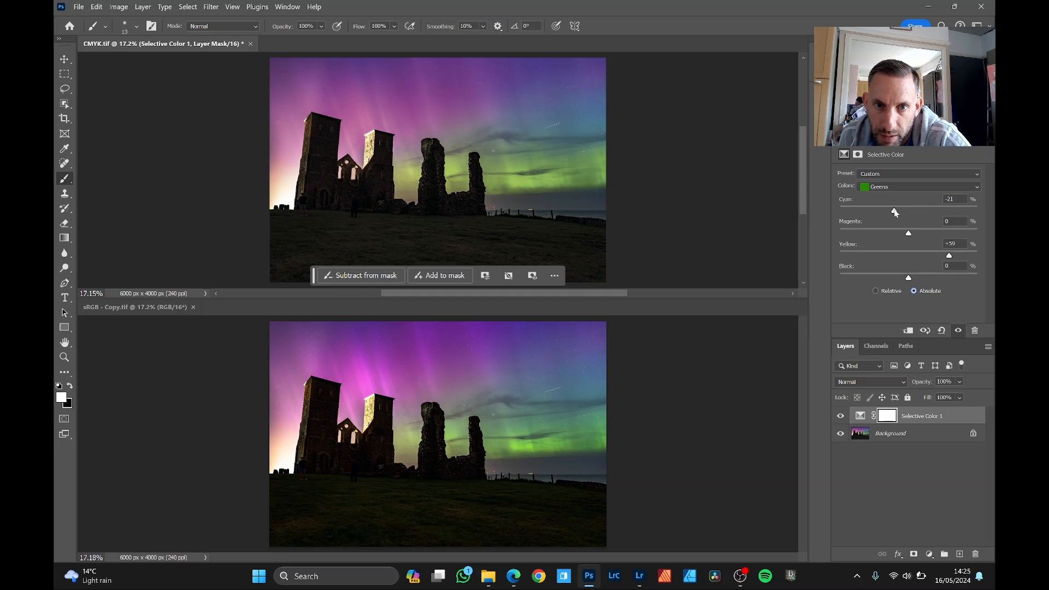
drag(895, 212, 883, 213)
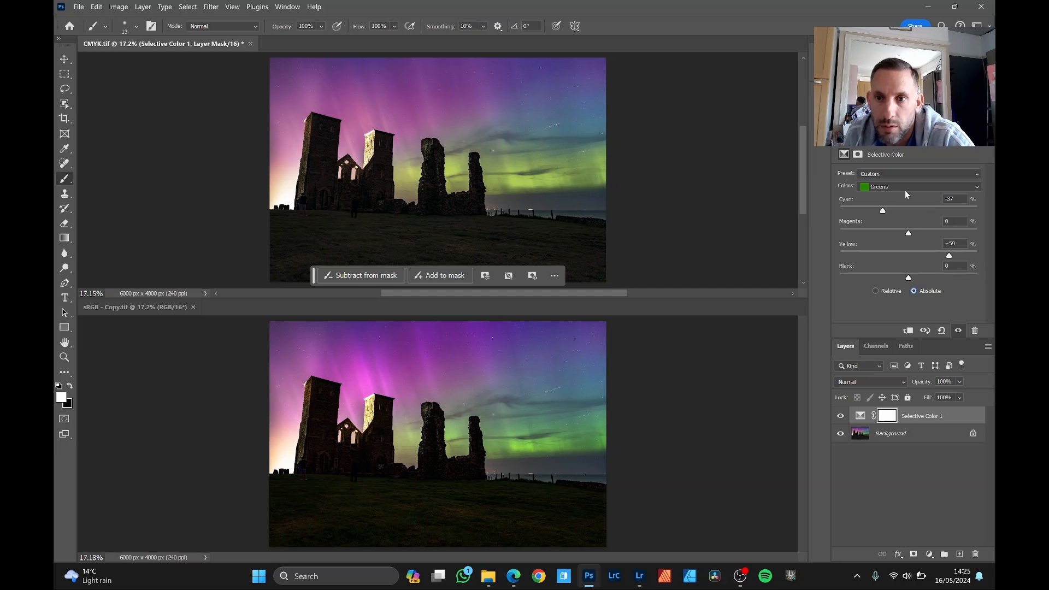
- Switch Selective Color to the Magentas range and trial cyan and magenta changes
click(917, 186)
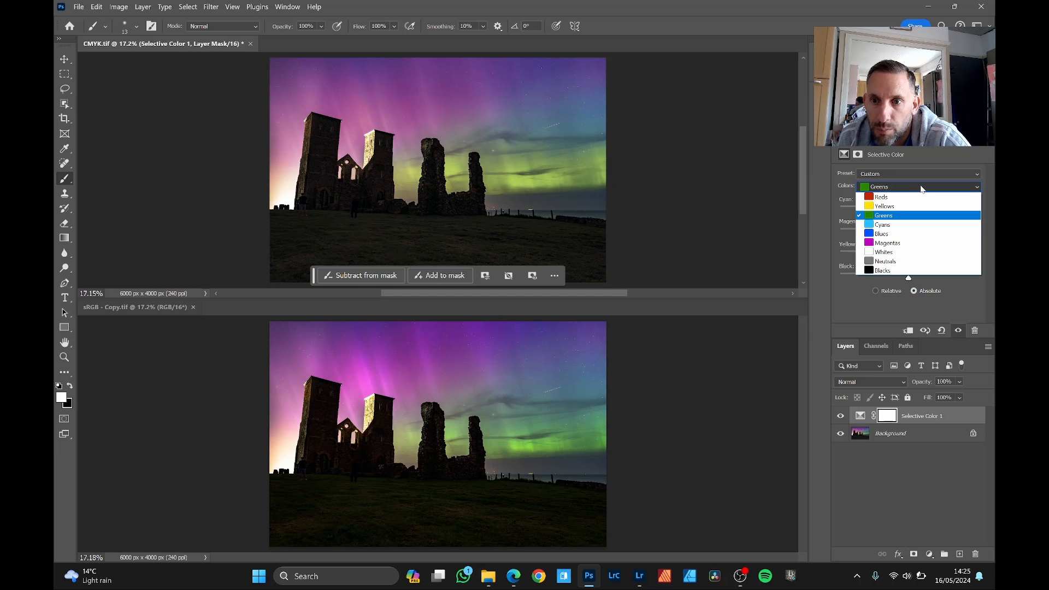
click(918, 243)
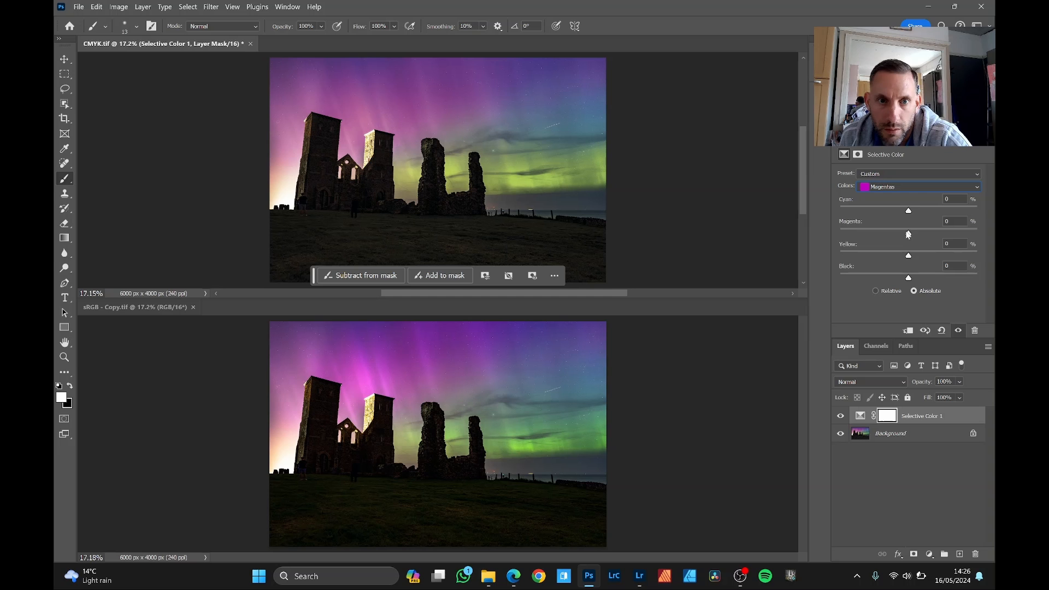
drag(908, 232, 929, 232)
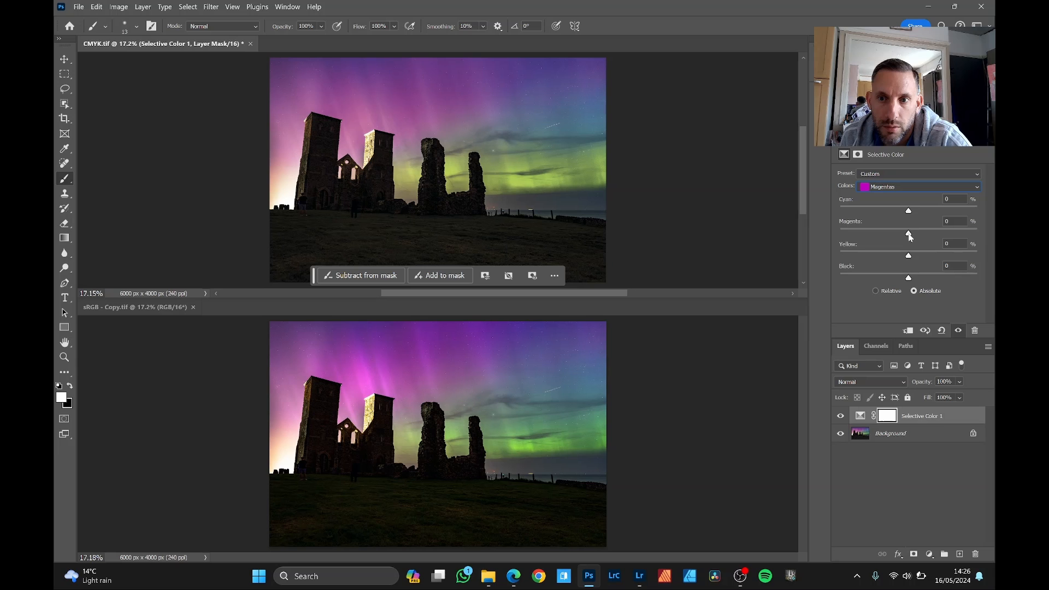
drag(909, 232, 906, 232)
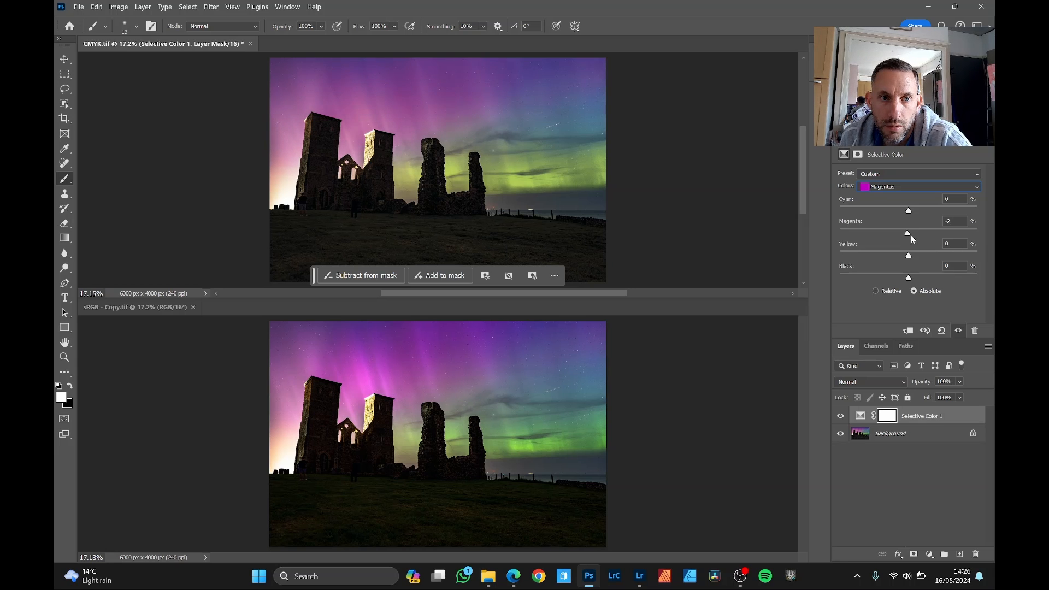
drag(908, 210, 857, 210)
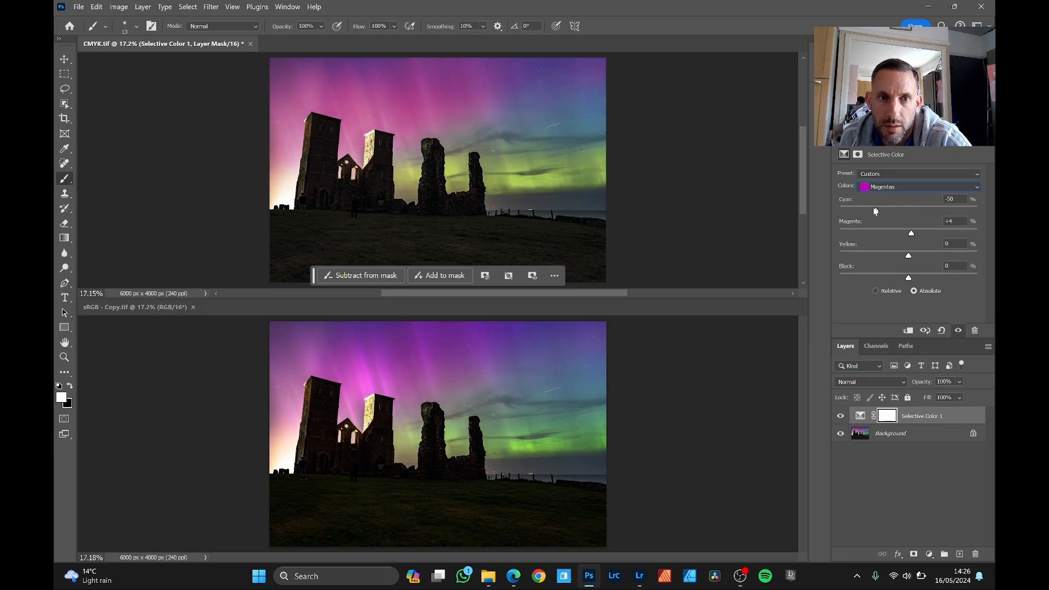
drag(910, 211, 867, 211)
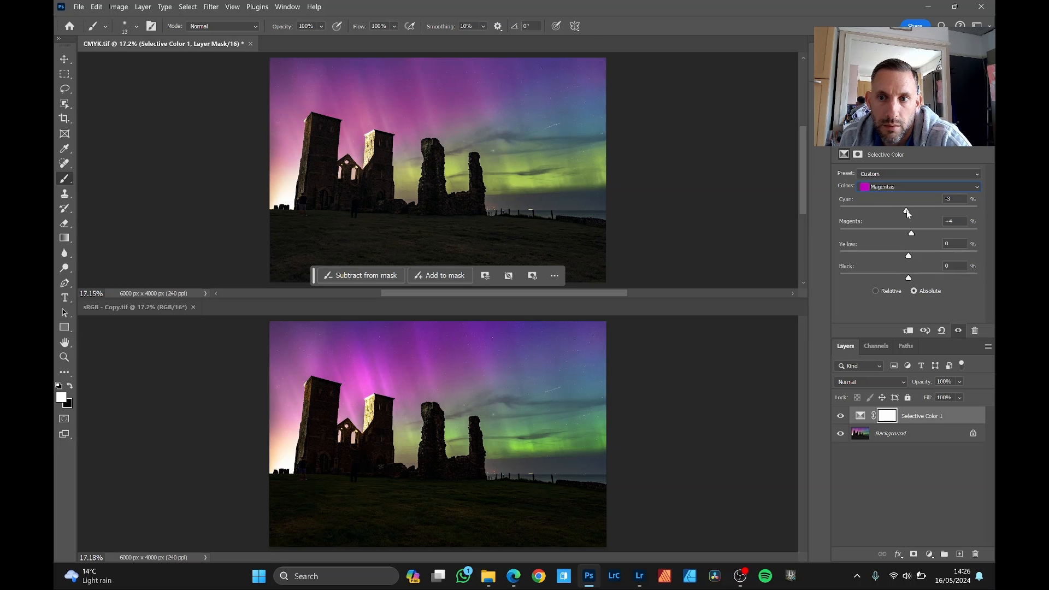
drag(907, 210, 883, 210)
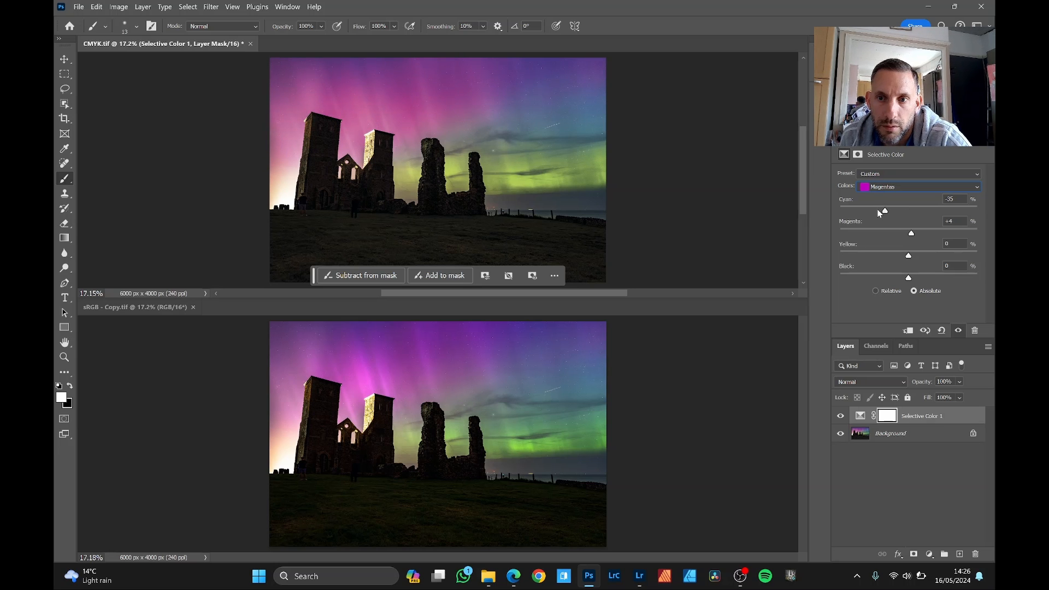
drag(884, 211, 910, 211)
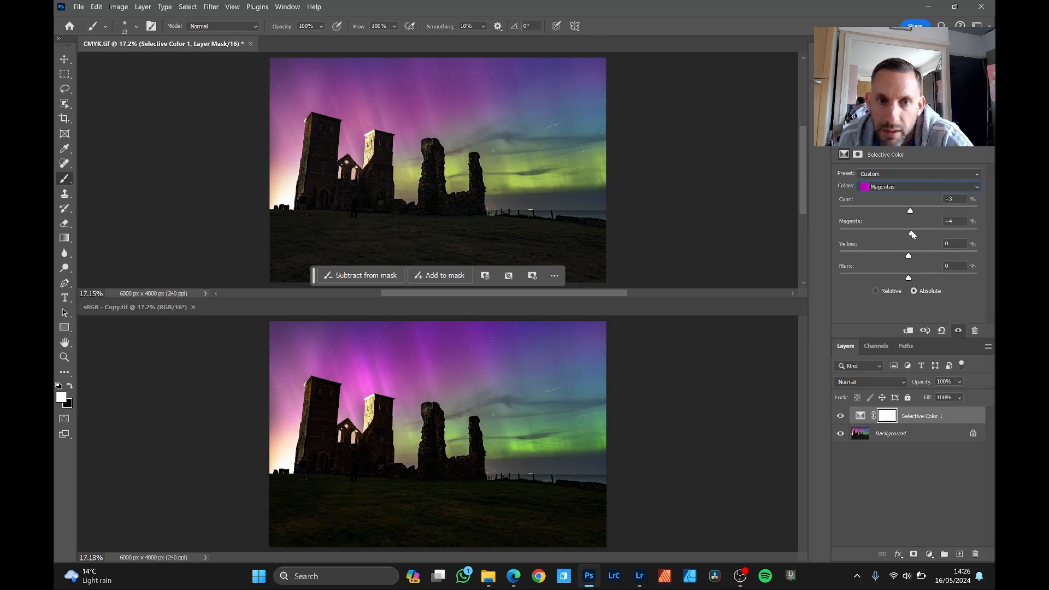
- Settle the Magentas range at Cyan -51% and Magenta +3%
drag(910, 230, 925, 230)
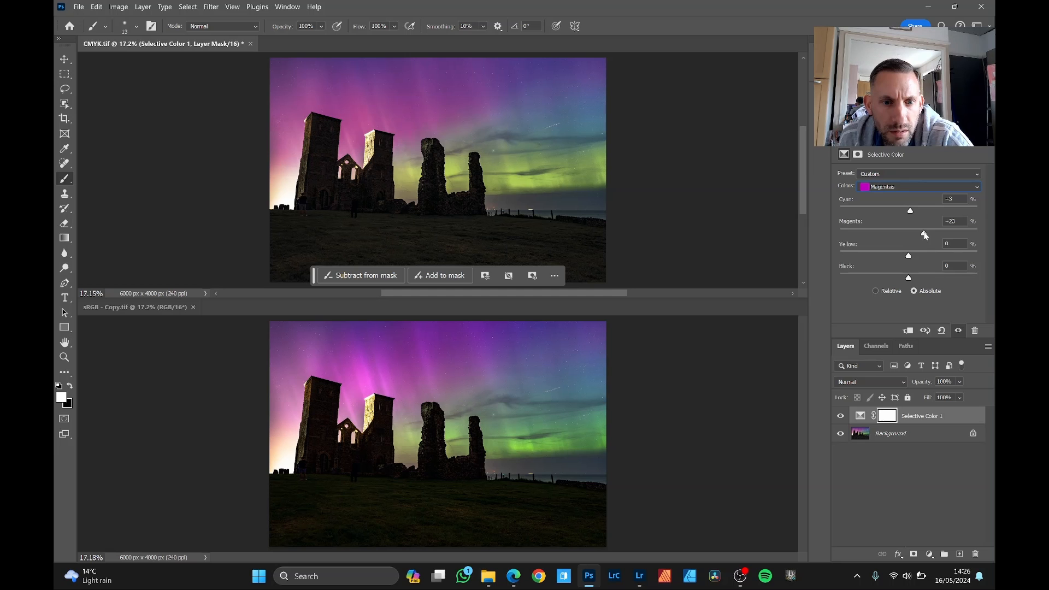
drag(925, 232, 910, 233)
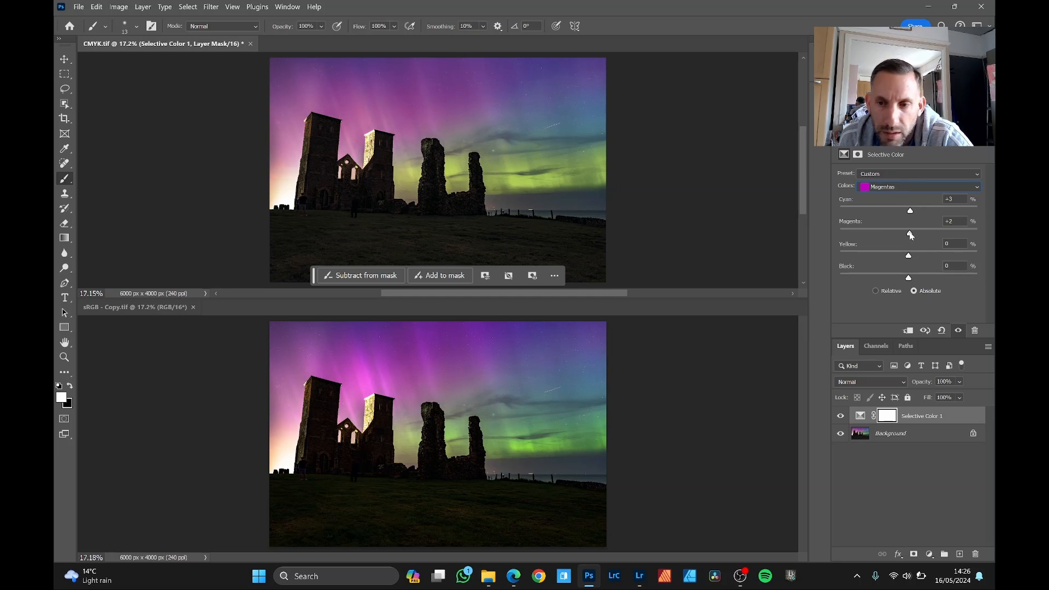
drag(910, 233, 933, 232)
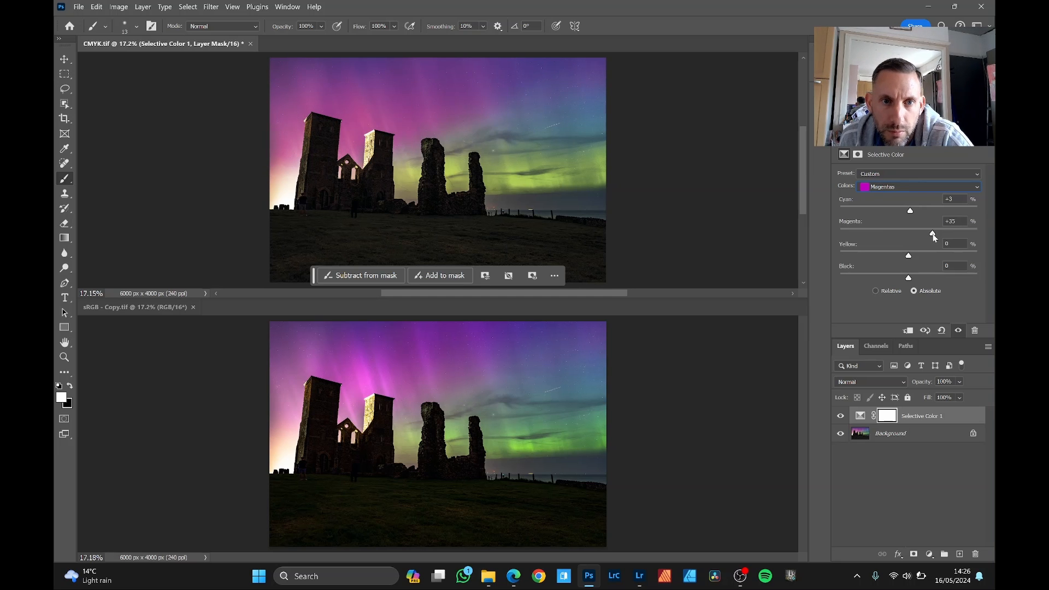
drag(910, 210, 876, 210)
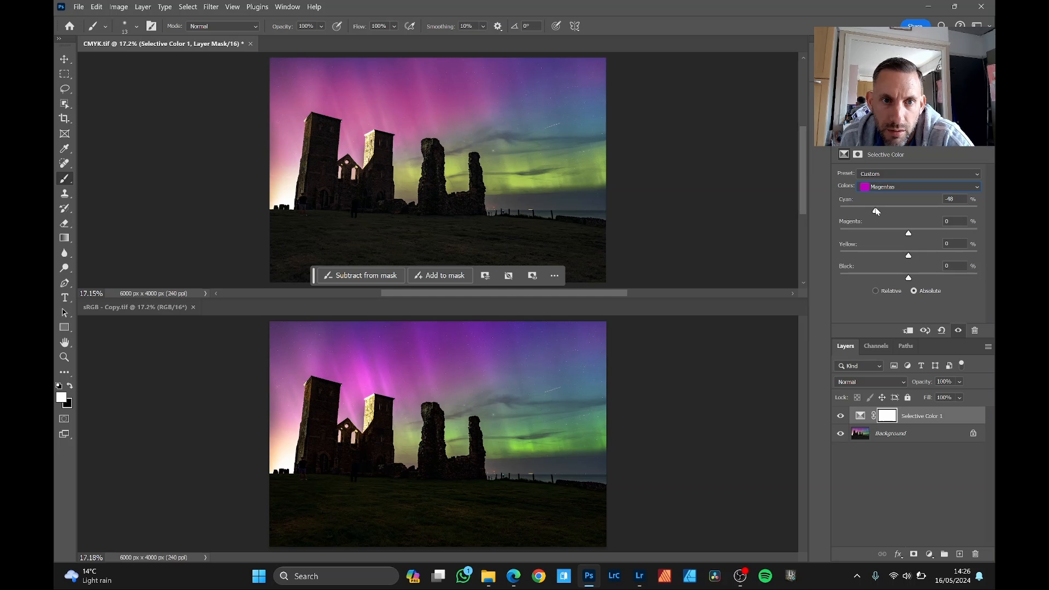
drag(876, 210, 874, 210)
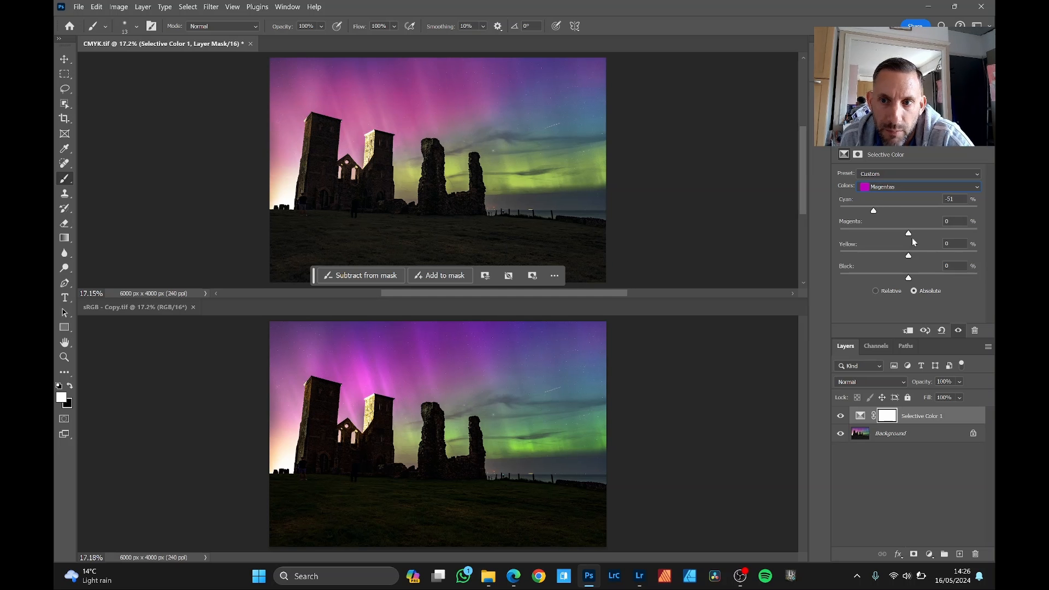
drag(909, 233, 903, 232)
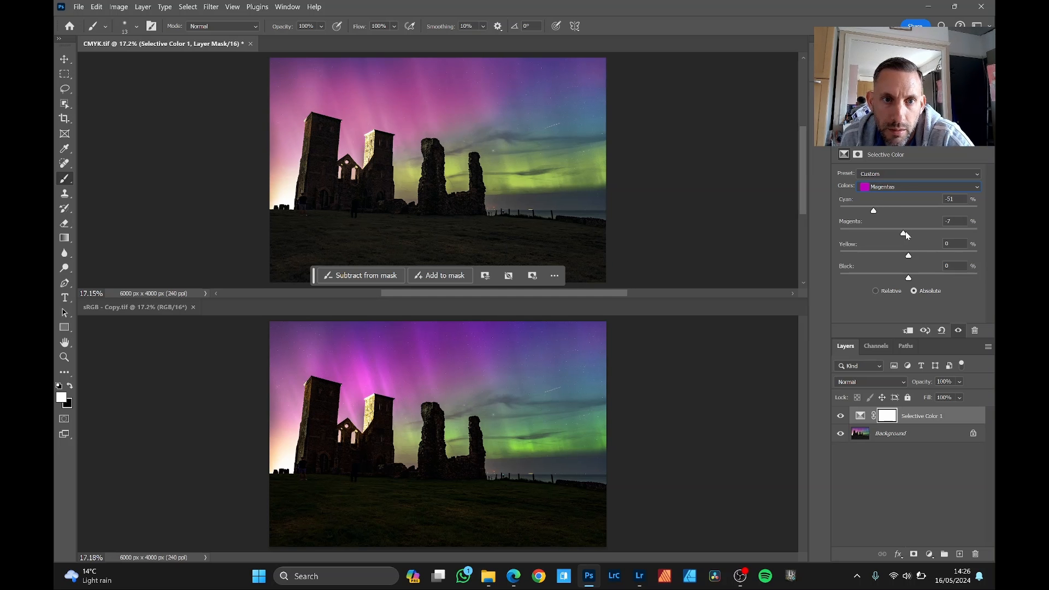
drag(902, 236, 912, 236)
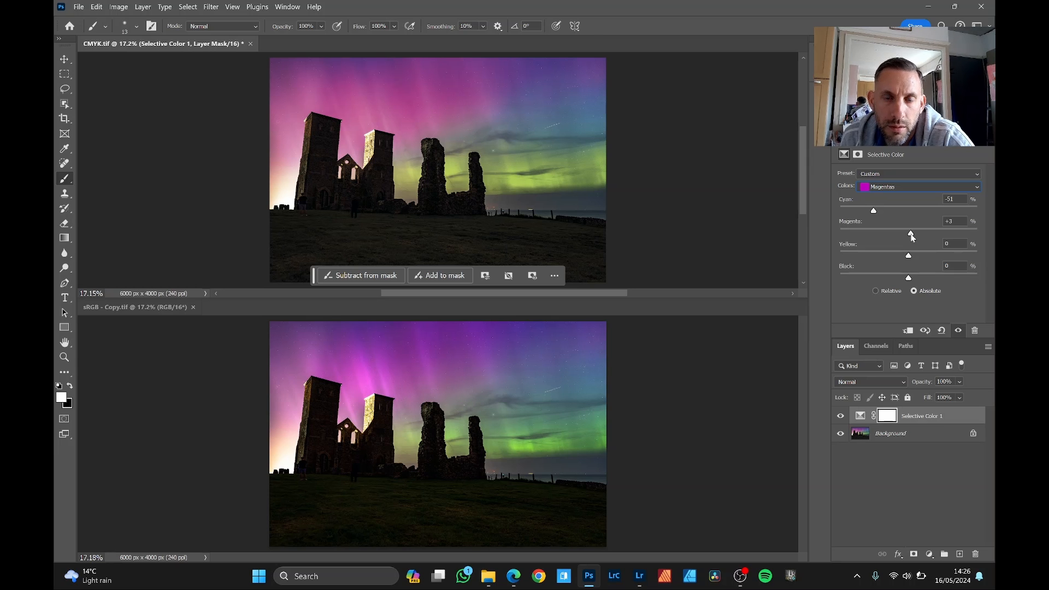
- Target Blues and raise Cyan to about +21% and Magenta to about +17%
click(917, 187)
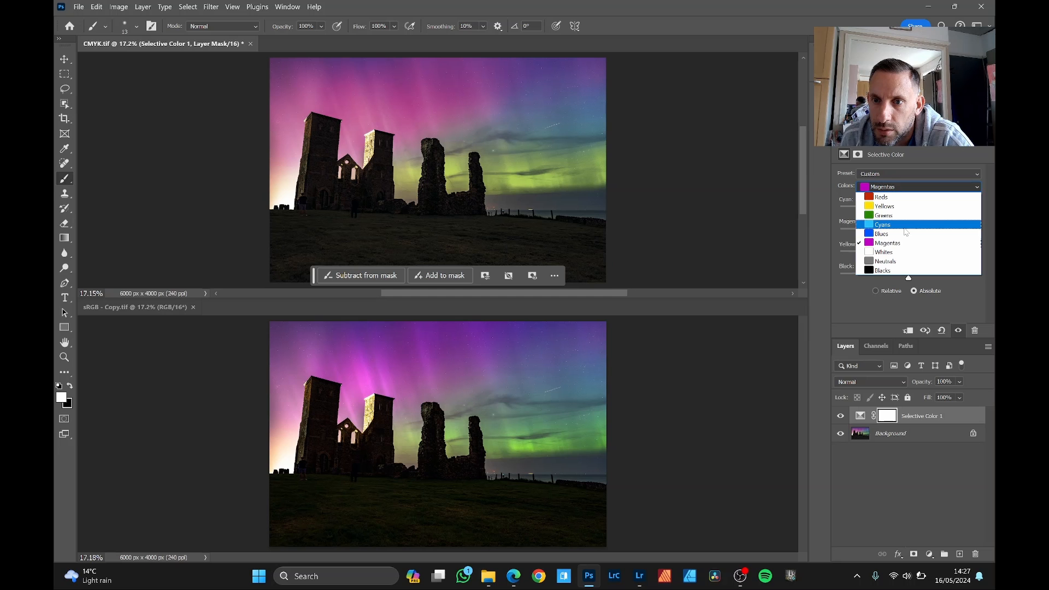
click(882, 234)
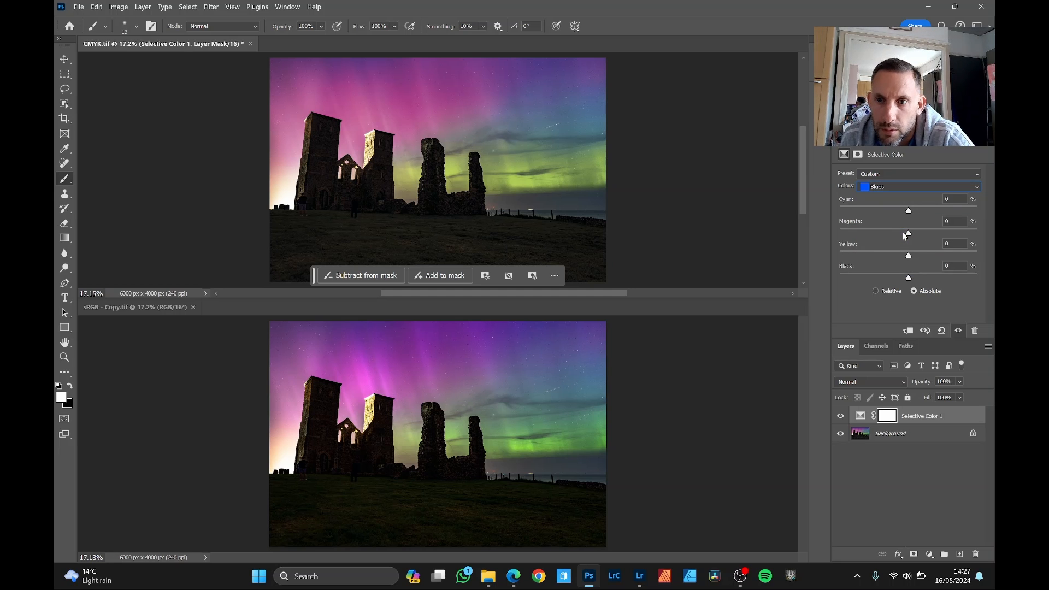
drag(908, 209, 880, 209)
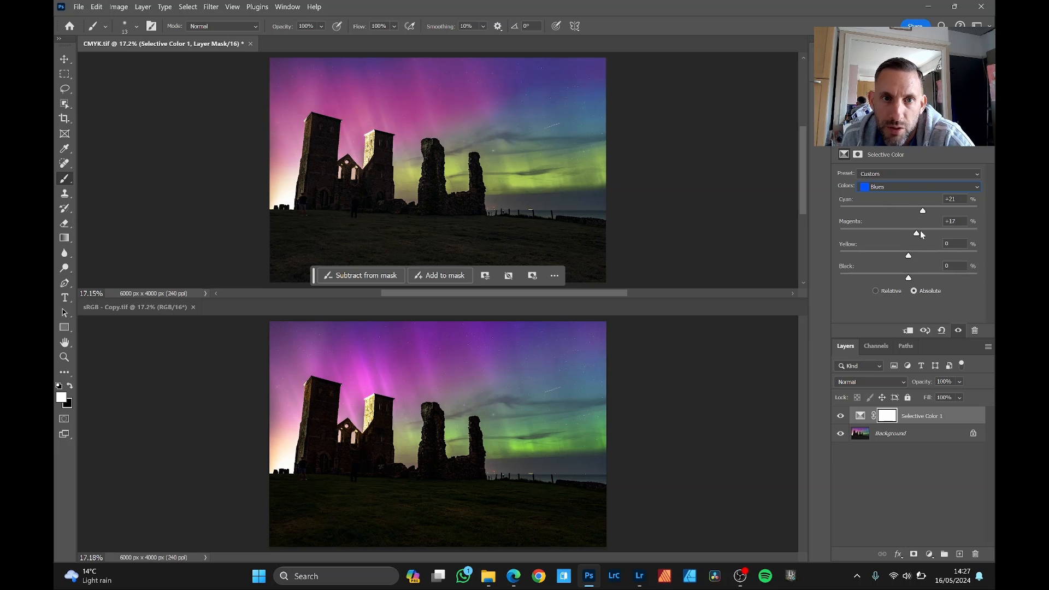
drag(928, 233, 918, 233)
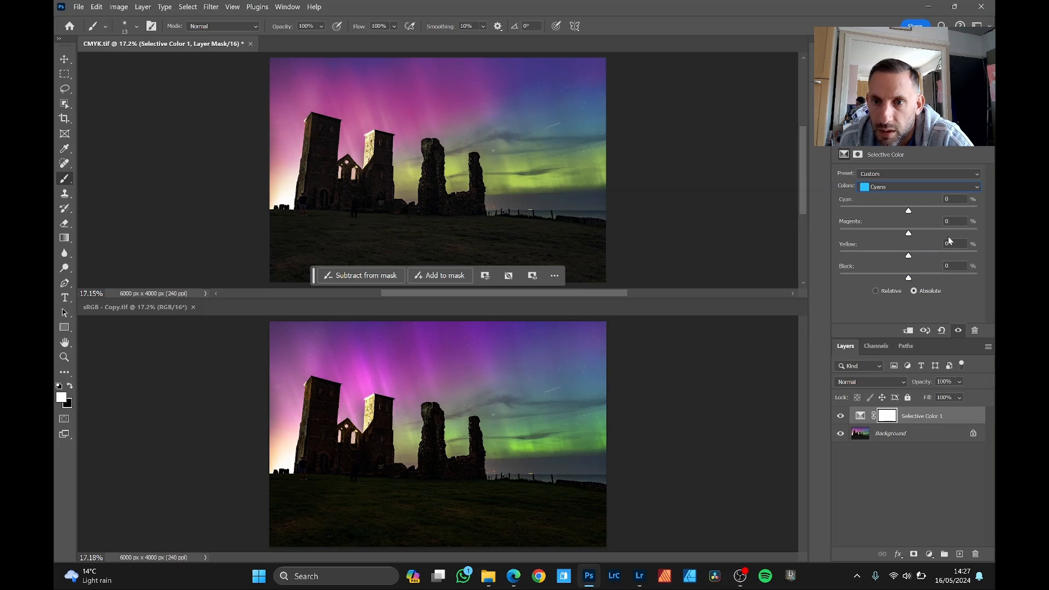
- In the Cyans range, set Cyan to -52% and Yellow to +18%
drag(908, 210, 851, 209)
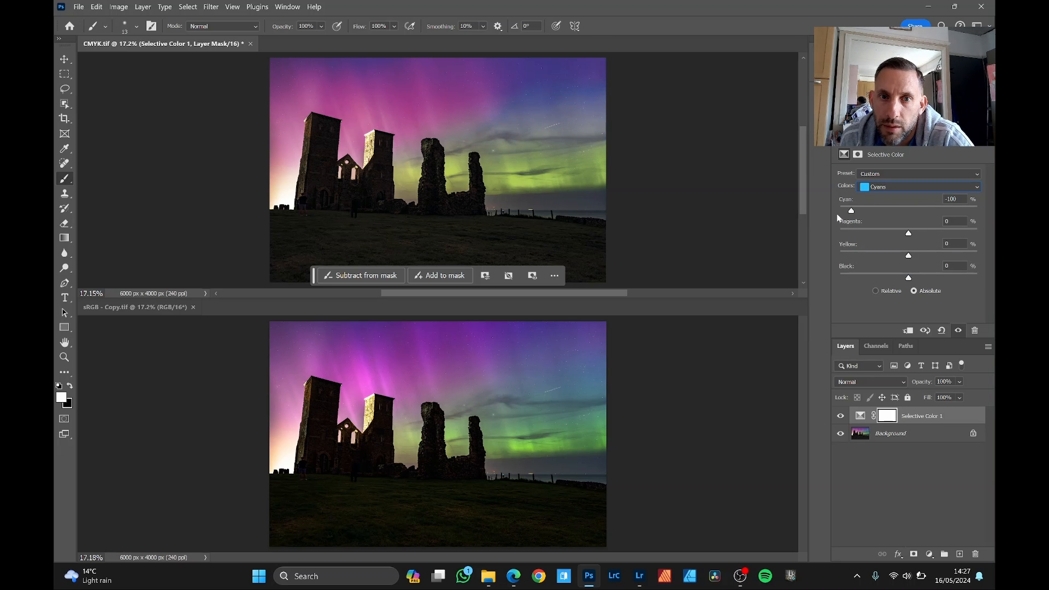
drag(851, 210, 883, 209)
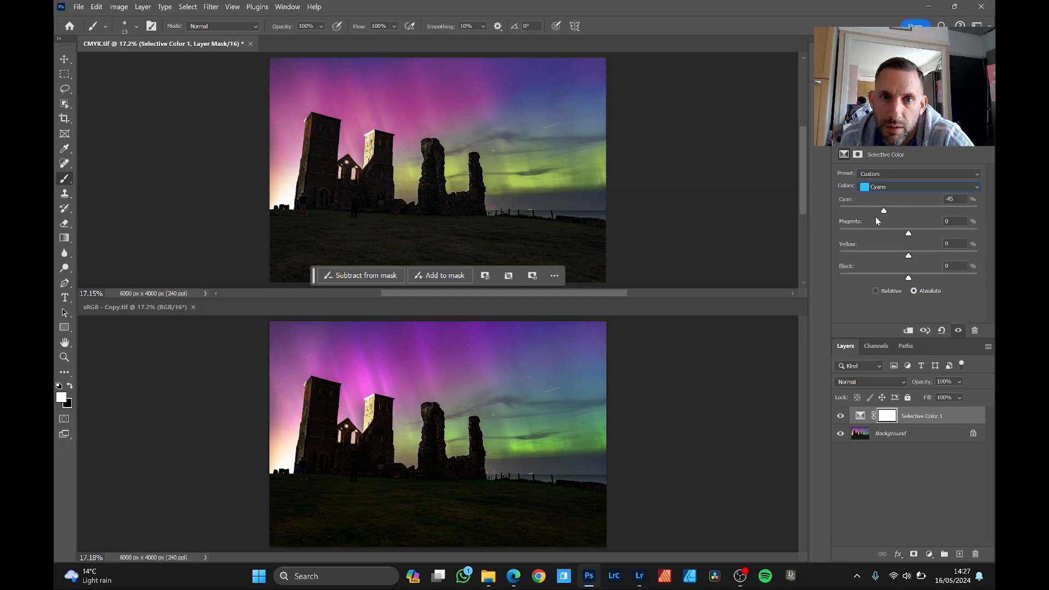
drag(883, 210, 847, 210)
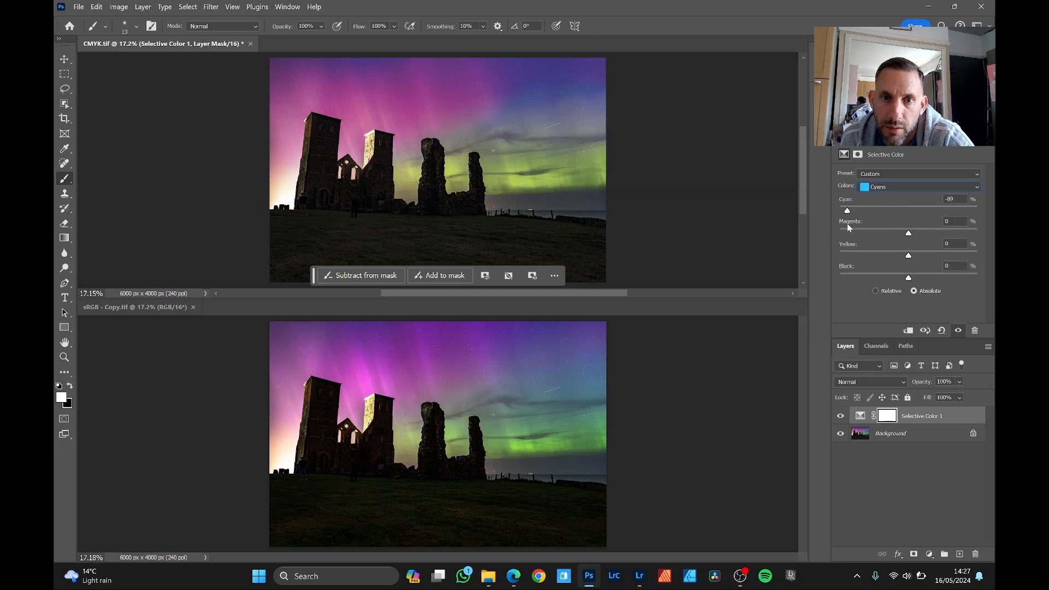
drag(846, 210, 872, 210)
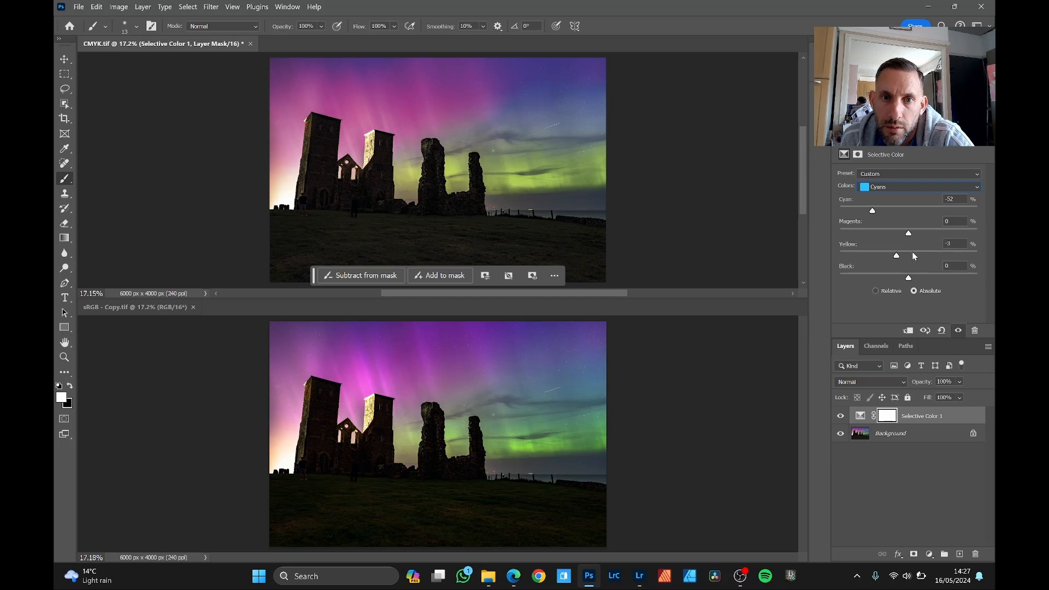
drag(897, 255, 935, 255)
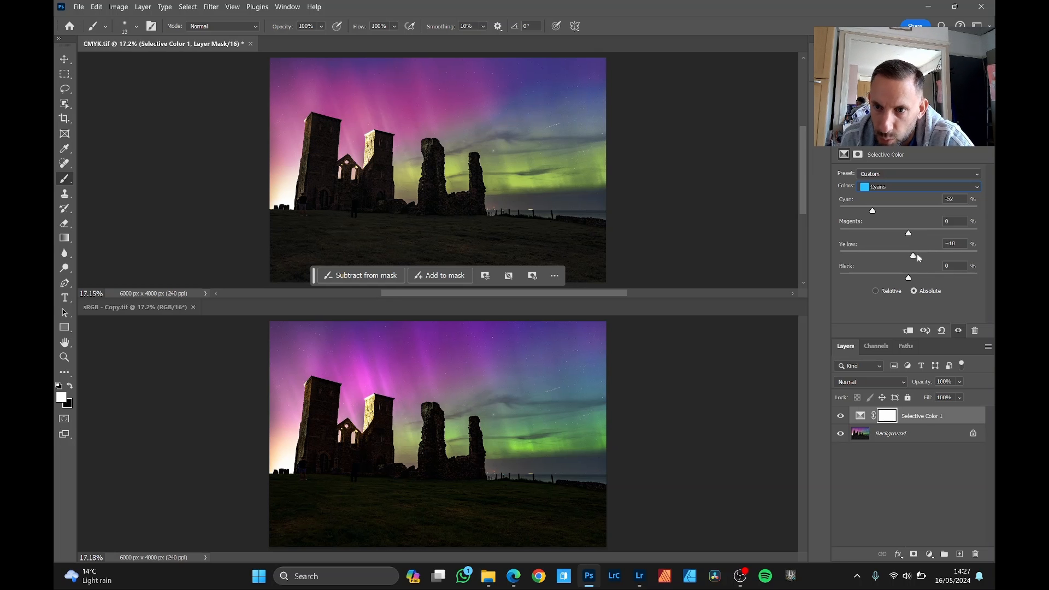
drag(909, 255, 918, 255)
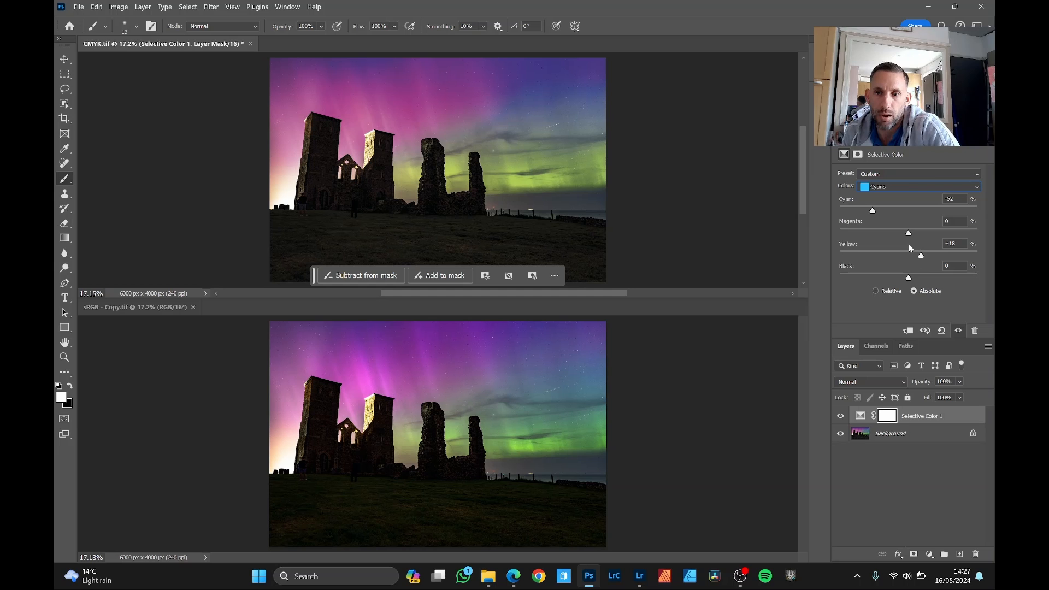
- Target Magentas and set Magenta -24%, Cyan about -11%, and Yellow back to 0%
click(918, 187)
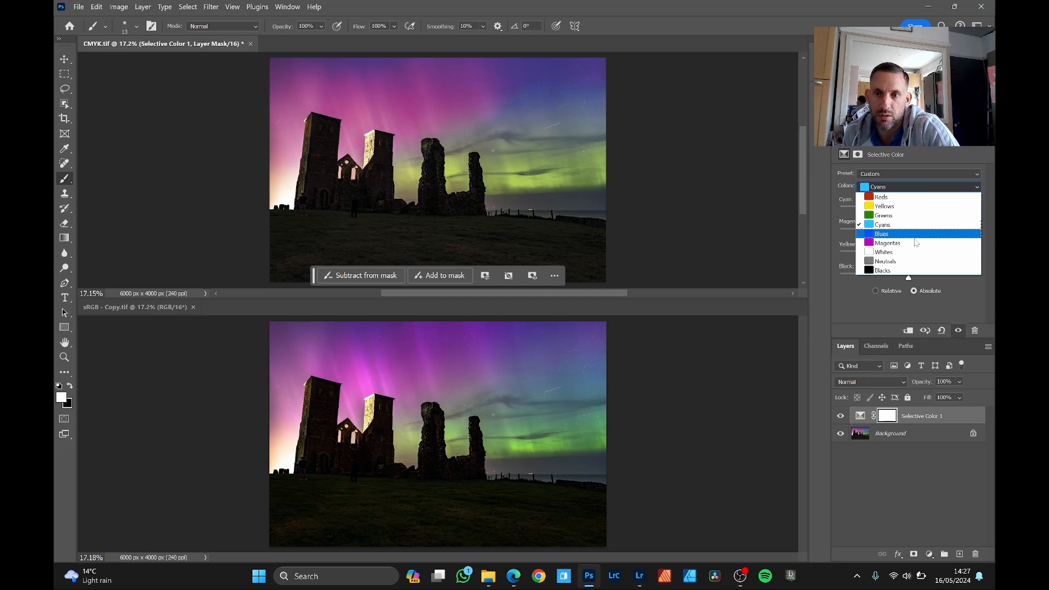
click(888, 243)
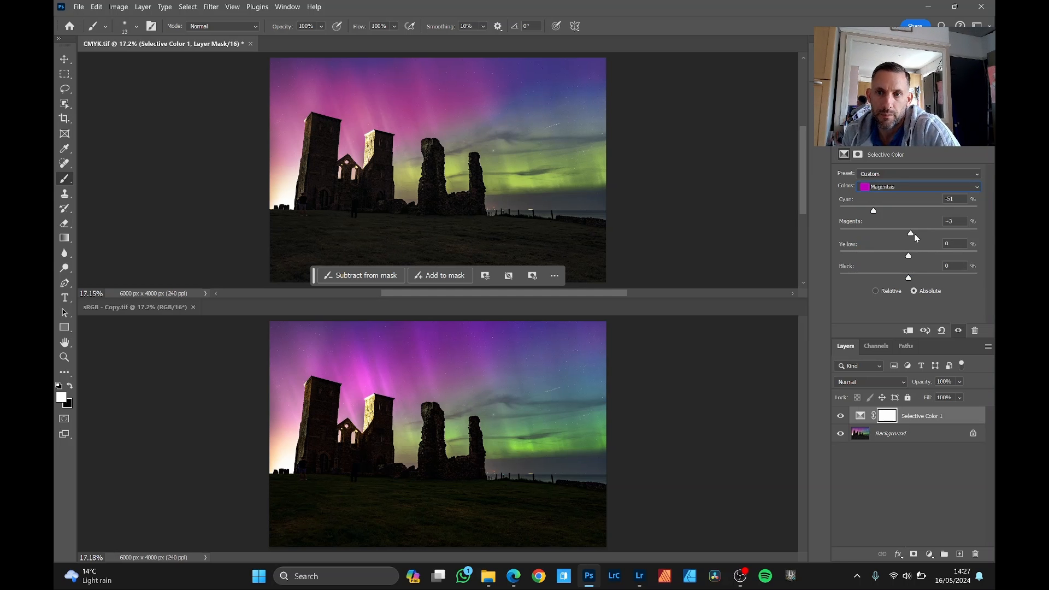
drag(909, 231, 889, 231)
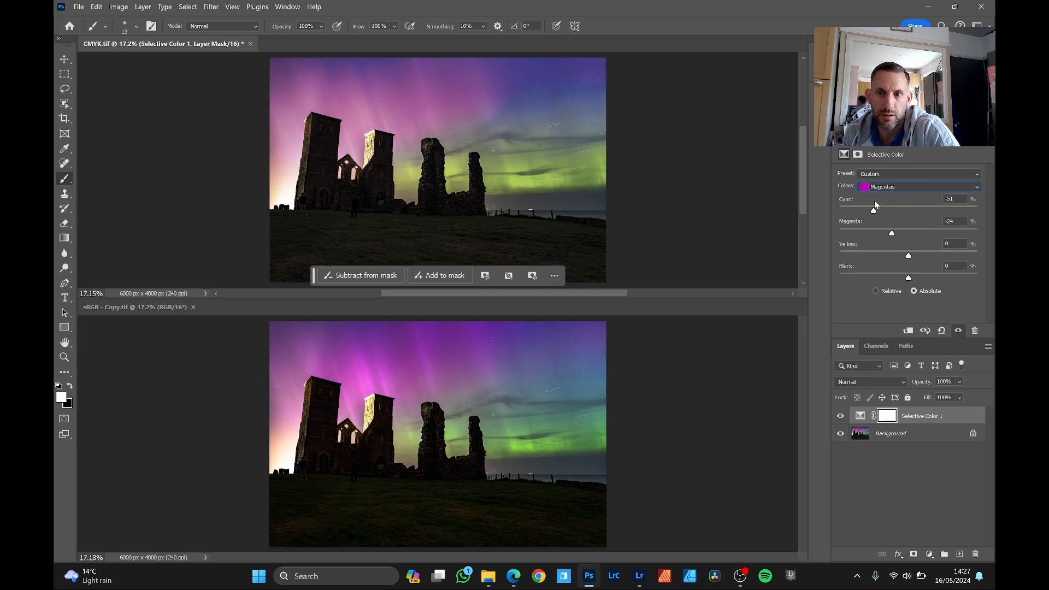
drag(873, 209, 898, 209)
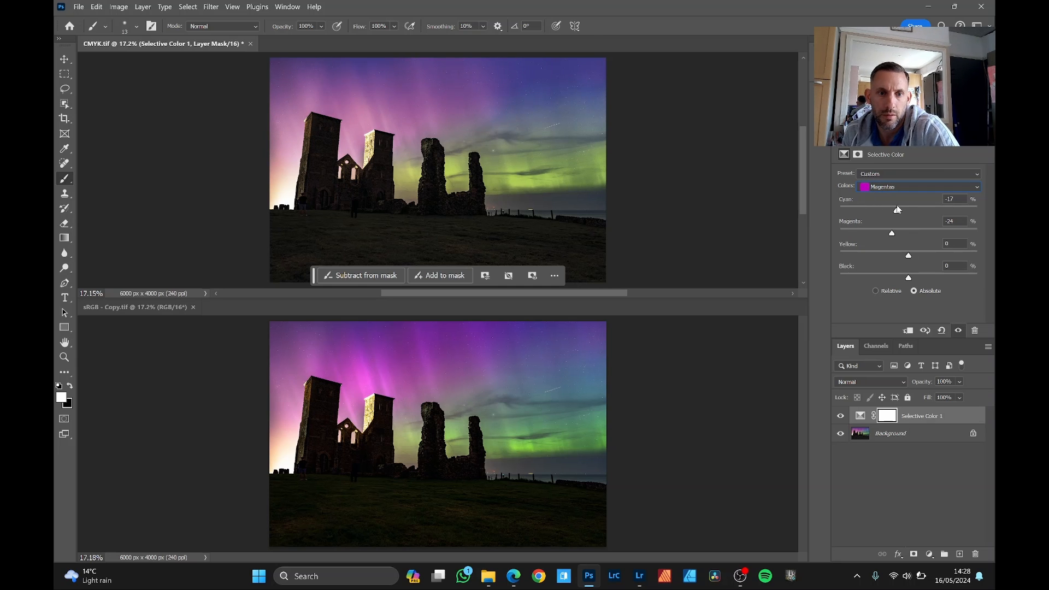
drag(892, 209, 901, 209)
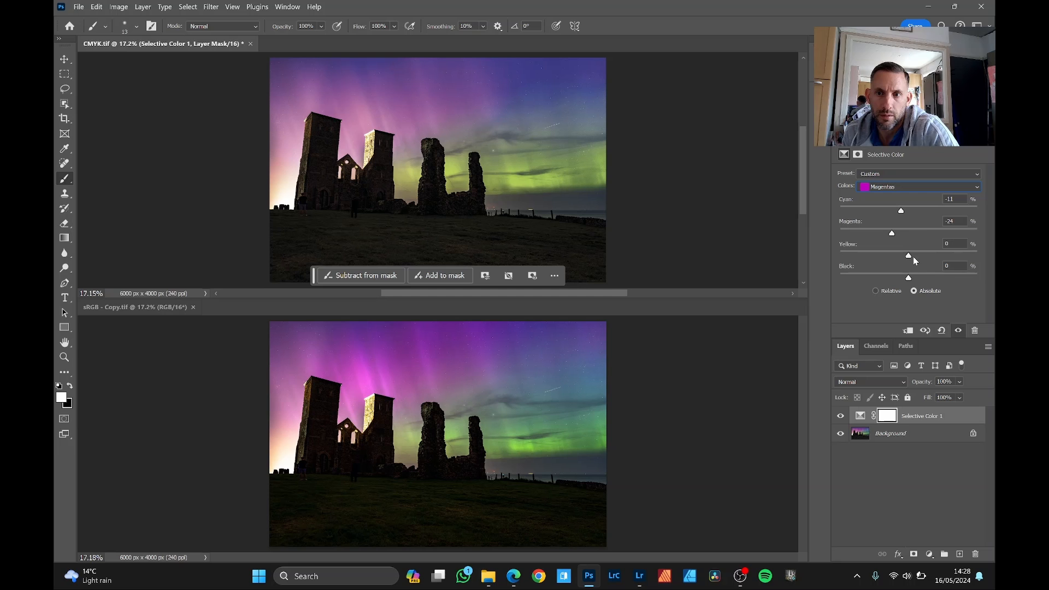
drag(909, 256, 932, 255)
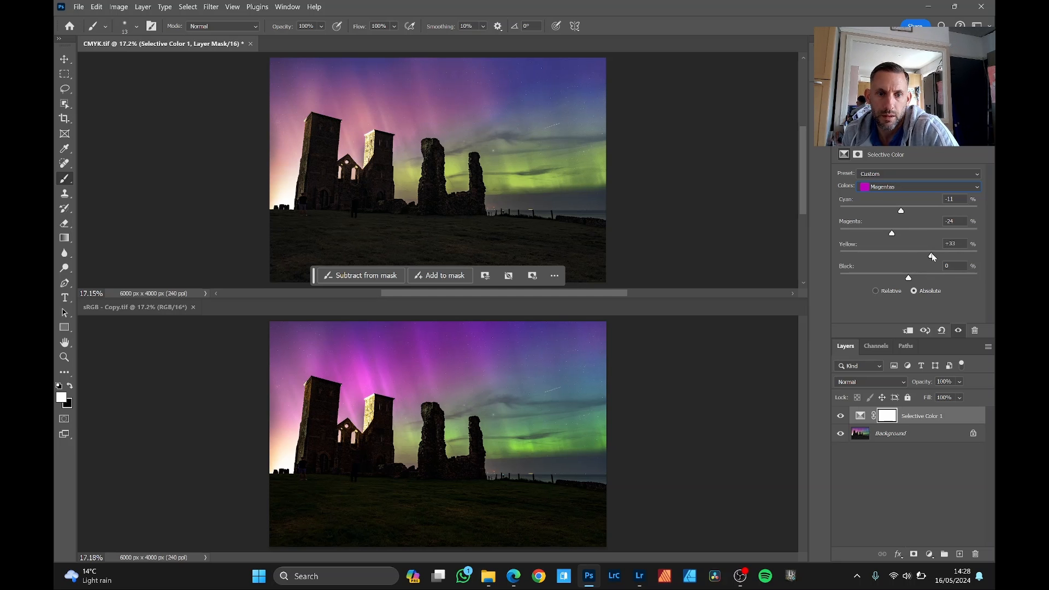
drag(891, 233, 910, 232)
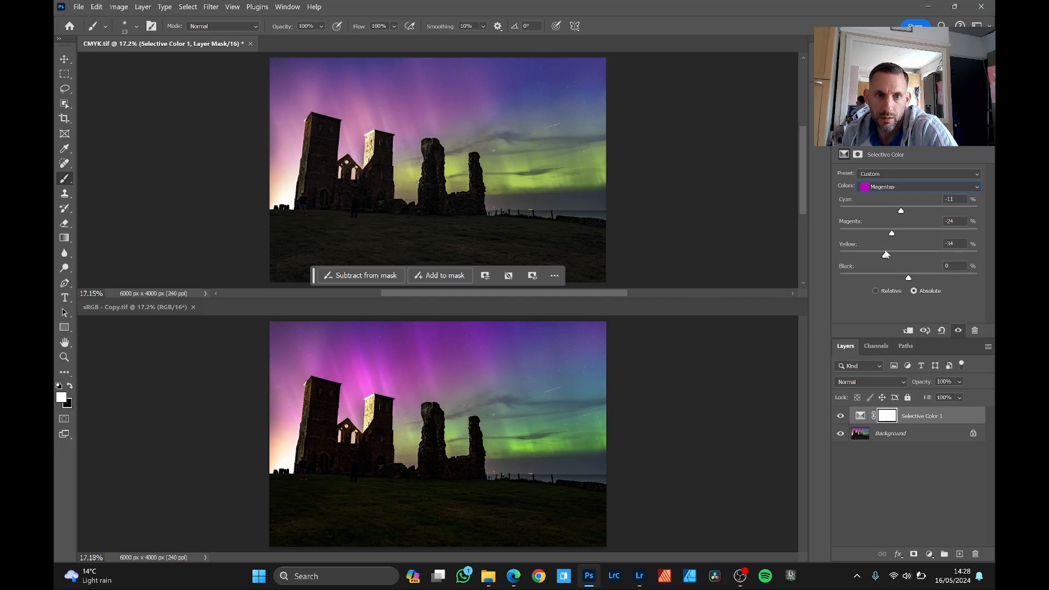
drag(885, 255, 880, 255)
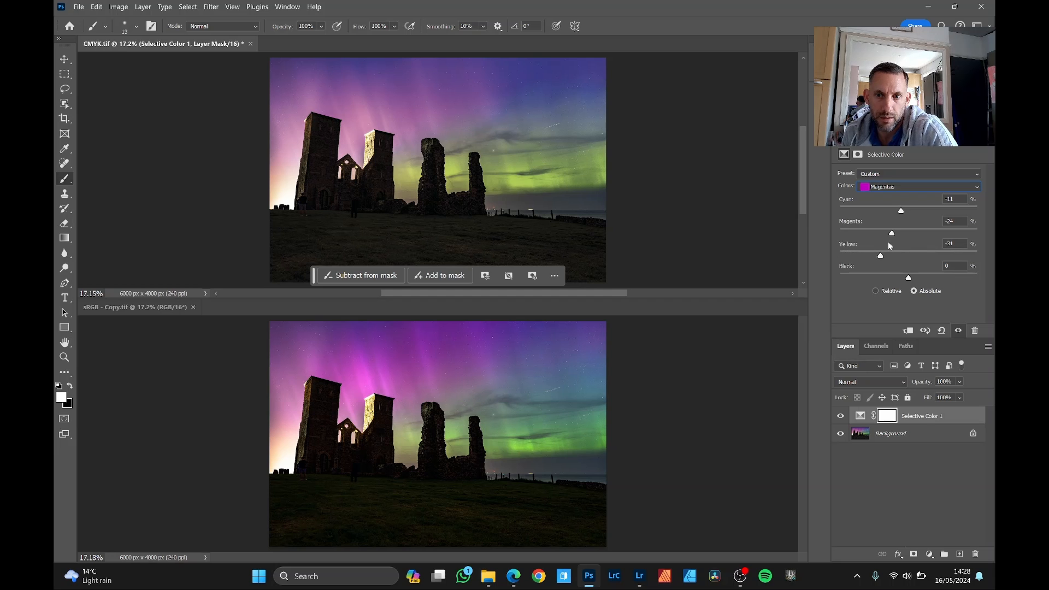
drag(881, 255, 909, 255)
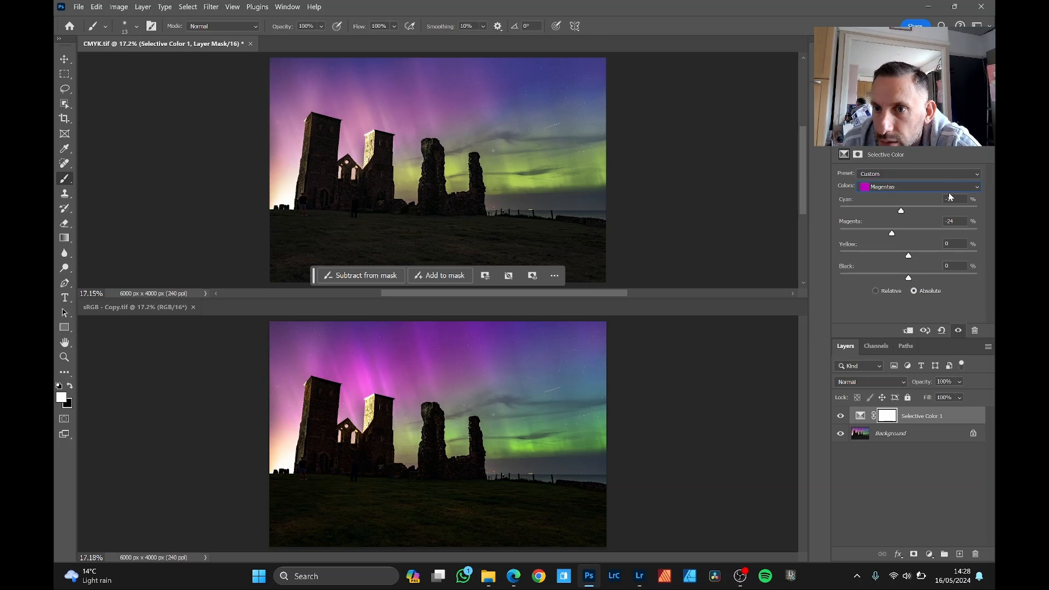
- Reselect the Magentas range and cut its Yellow to about -44
click(917, 187)
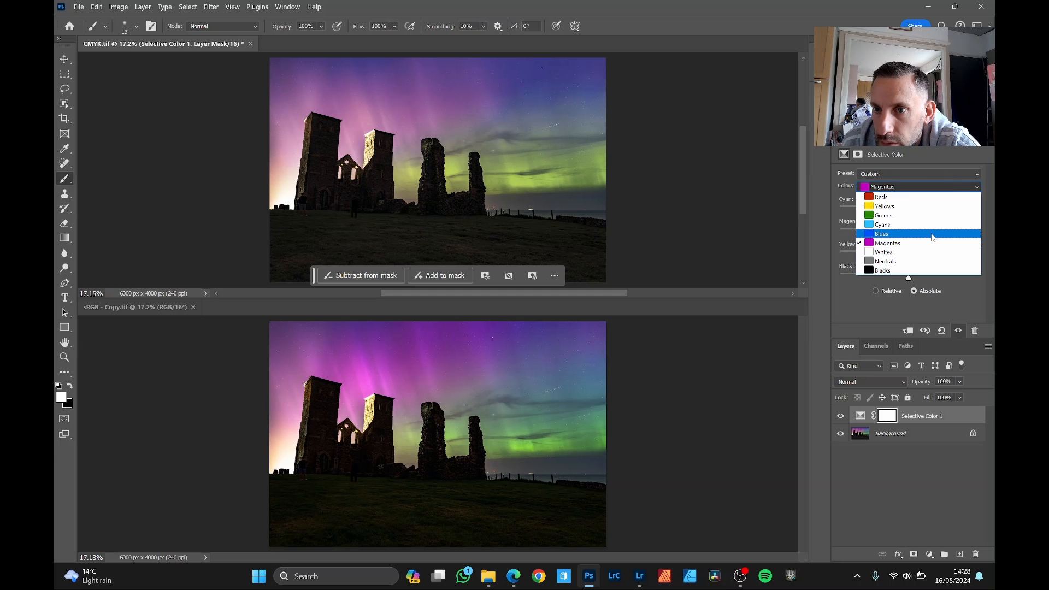
click(887, 243)
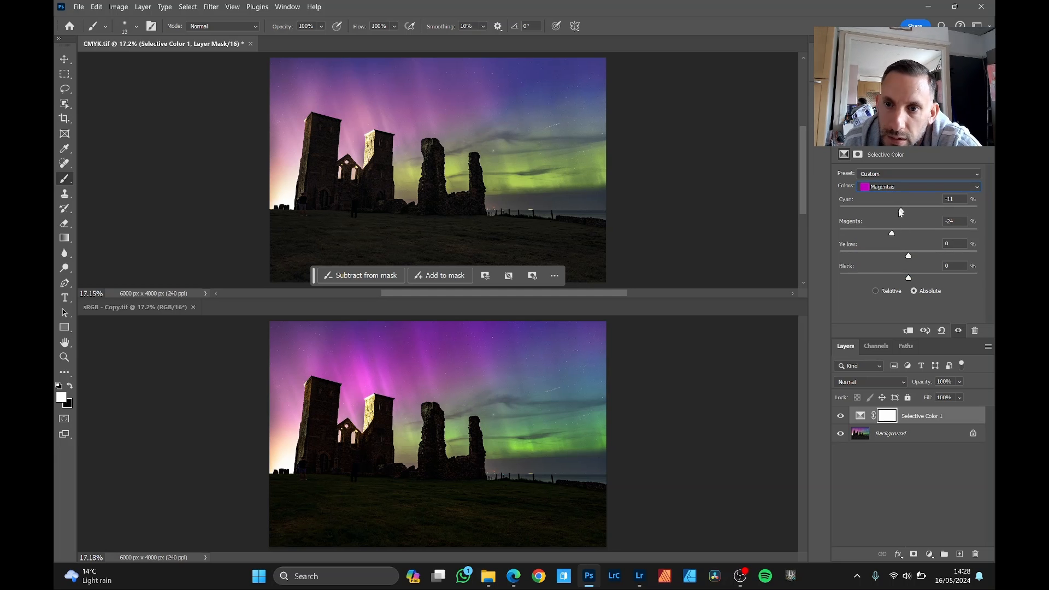
drag(891, 210, 920, 210)
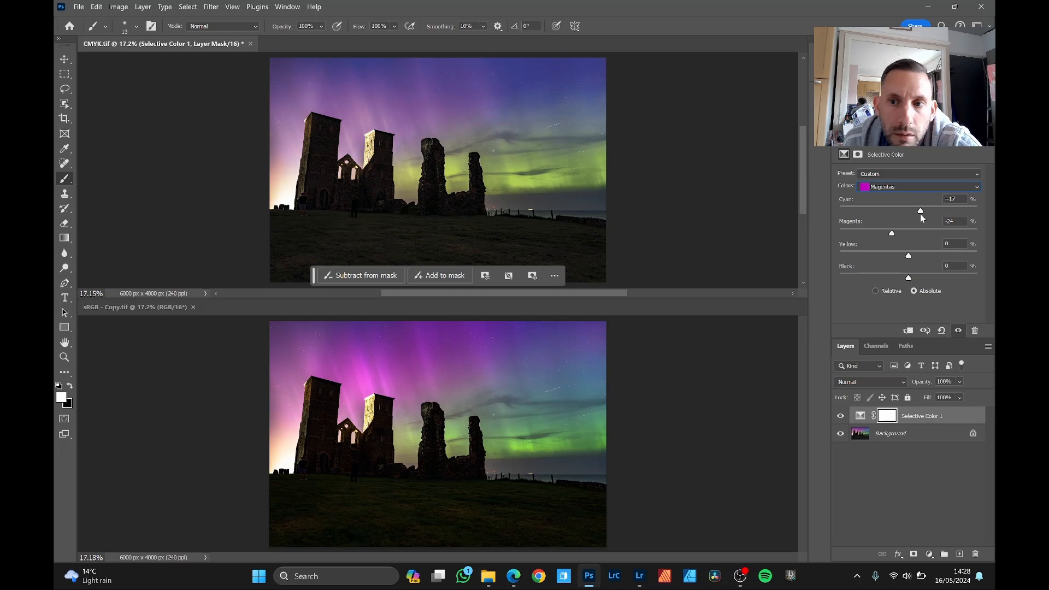
drag(908, 256, 858, 255)
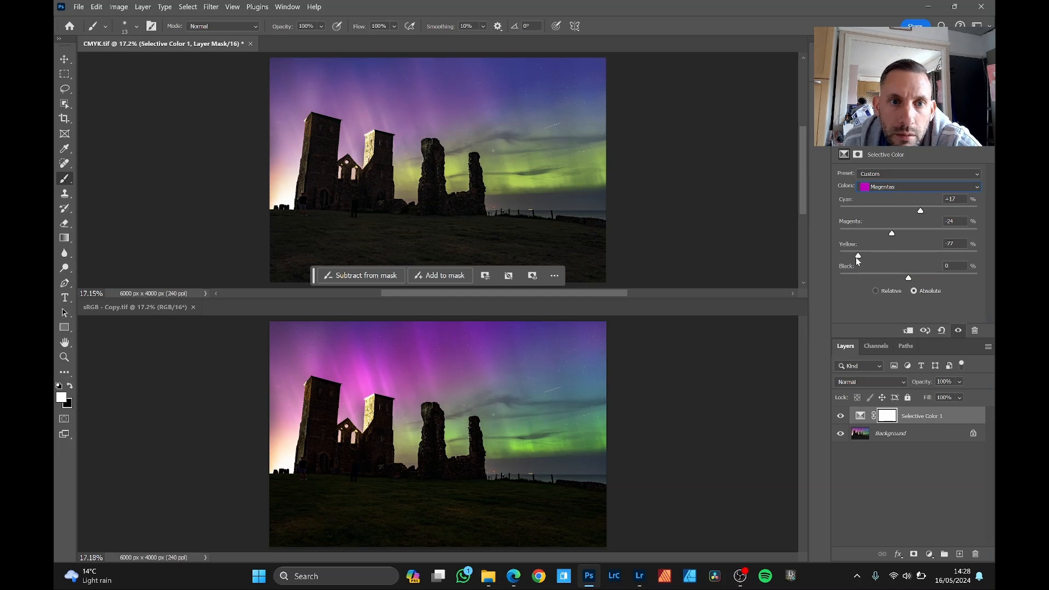
drag(858, 254, 864, 253)
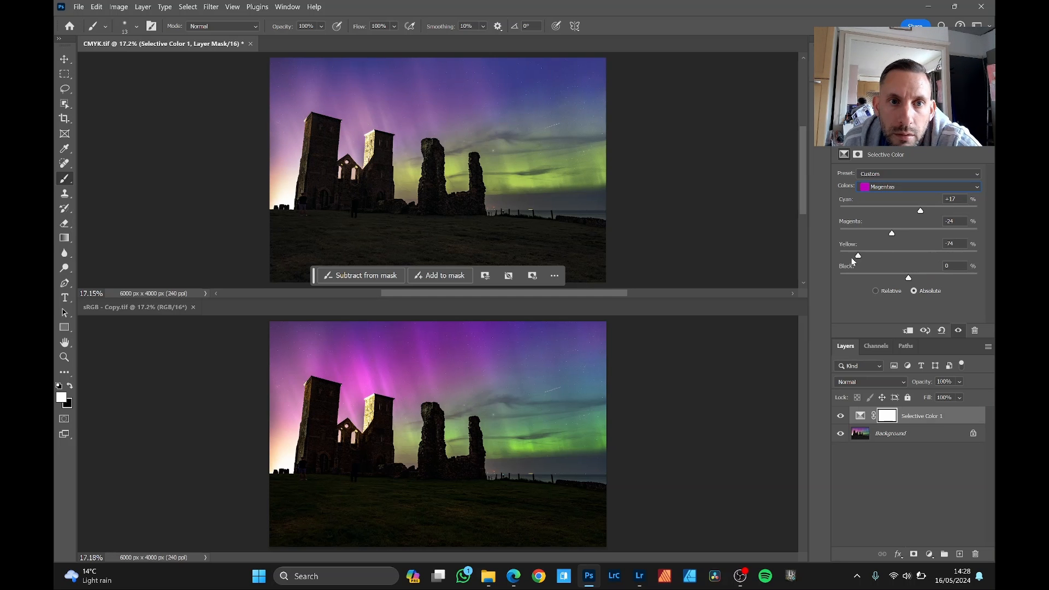
drag(857, 255, 924, 256)
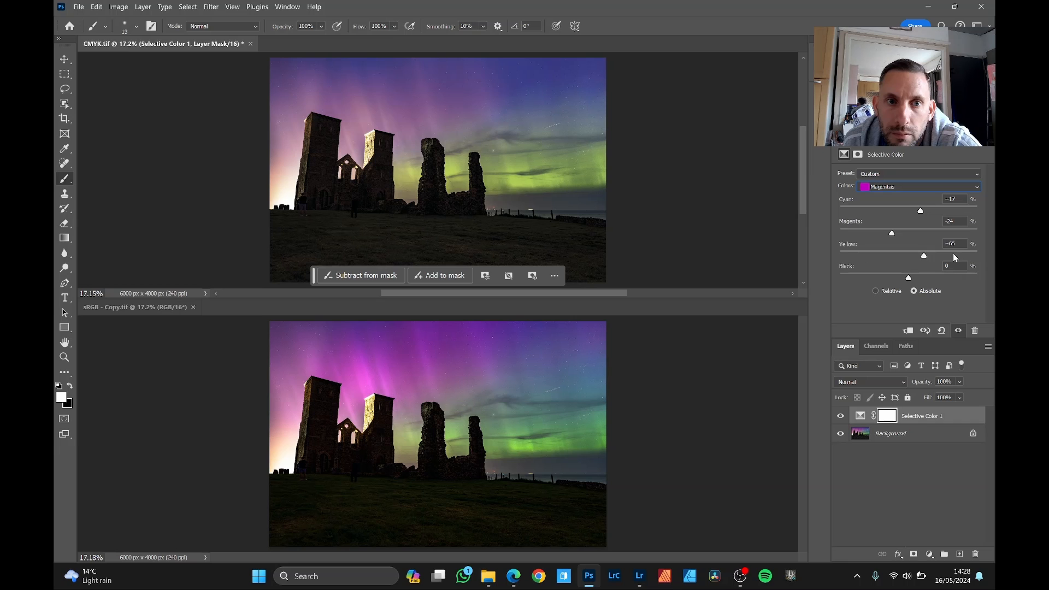
drag(924, 256, 877, 256)
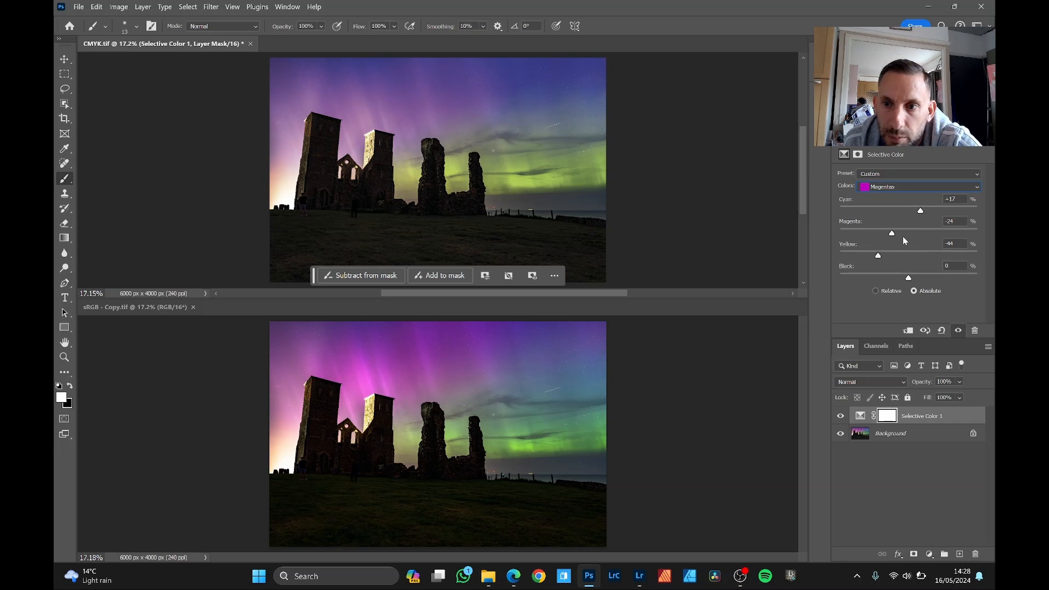
- Return Magenta to 0 and set Cyan to -21 in the Magentas range
drag(891, 233, 902, 233)
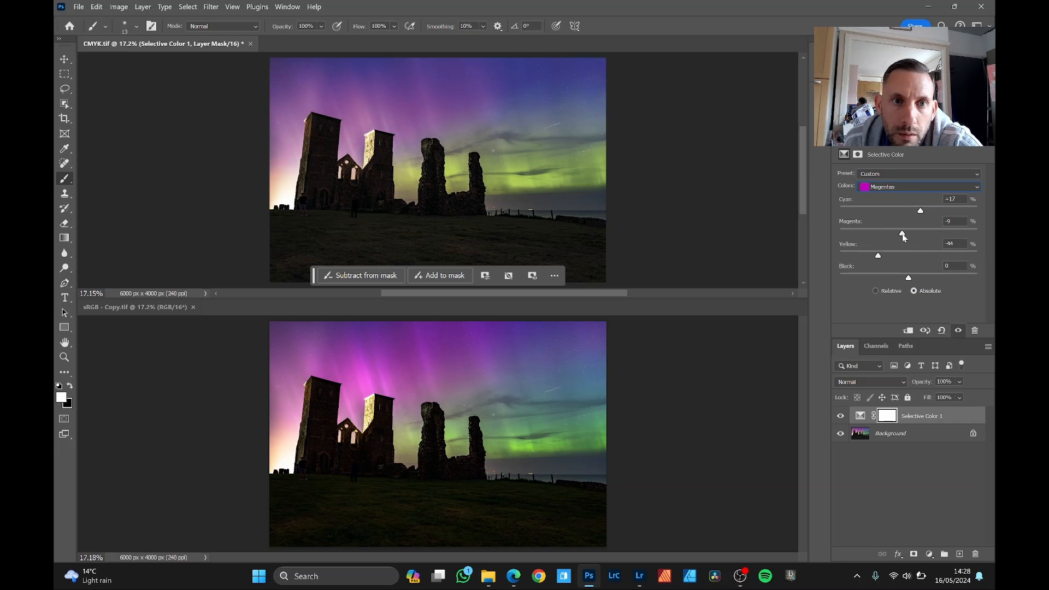
drag(904, 233, 897, 232)
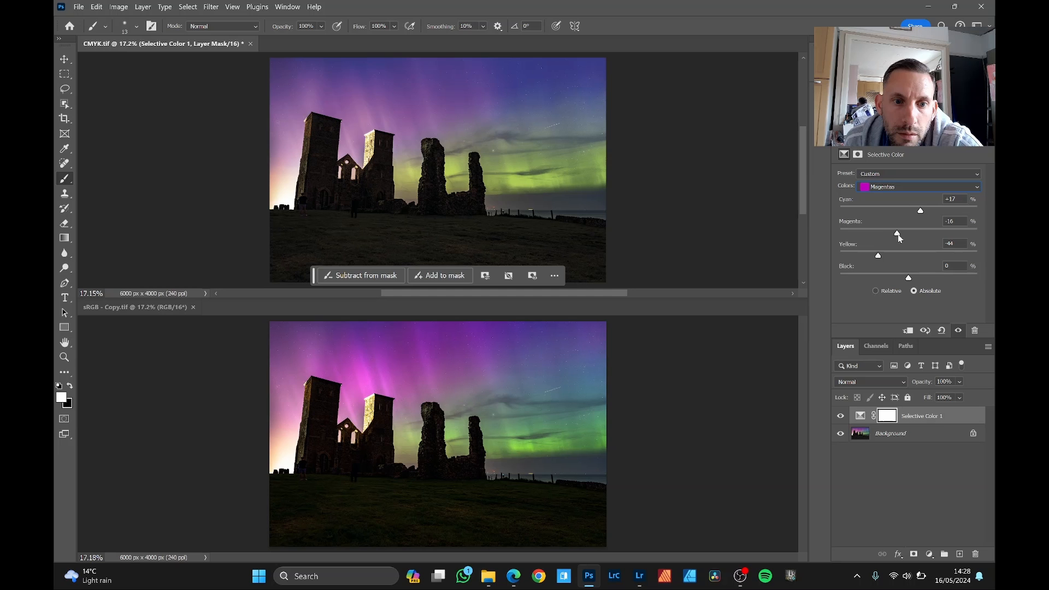
drag(898, 232, 912, 231)
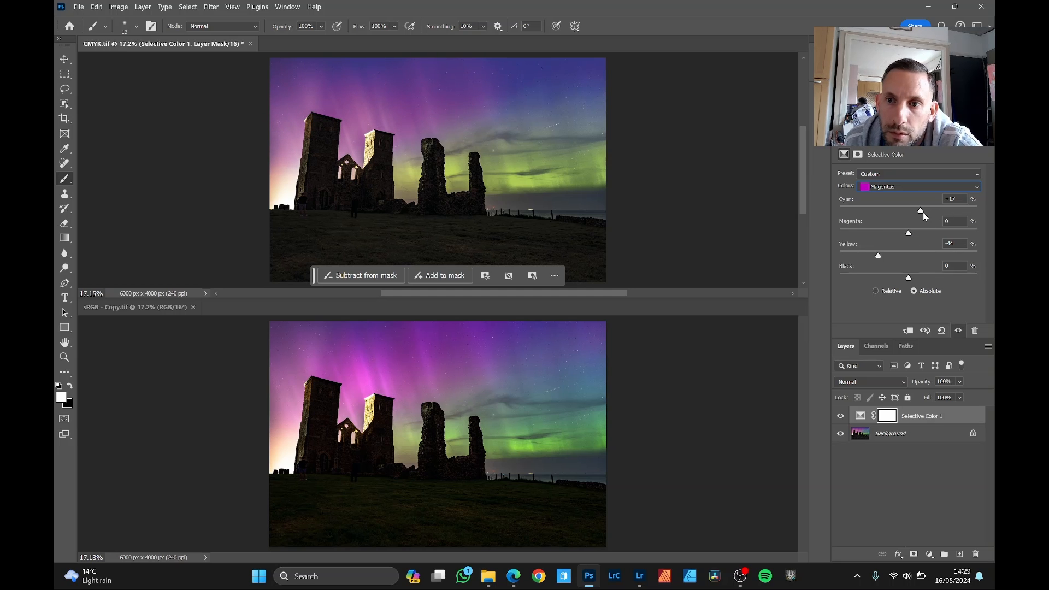
drag(919, 210, 913, 209)
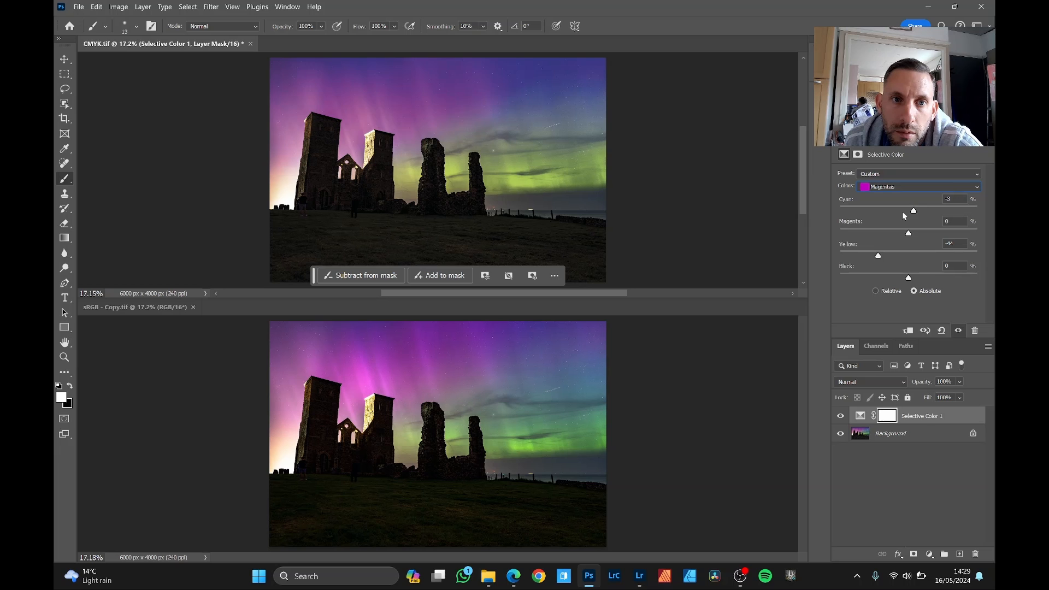
drag(913, 210, 882, 210)
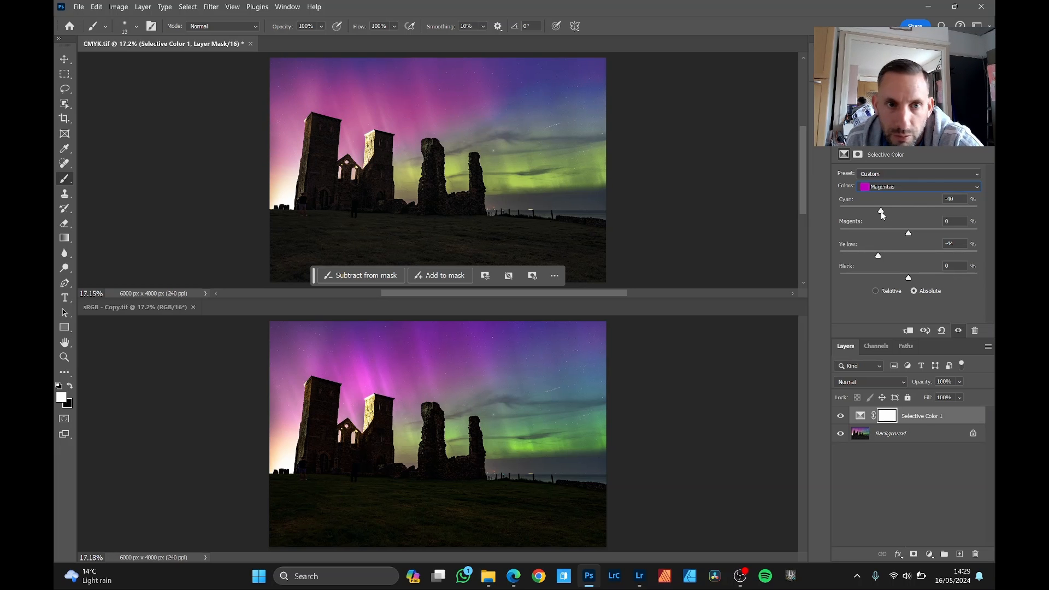
drag(880, 211, 895, 211)
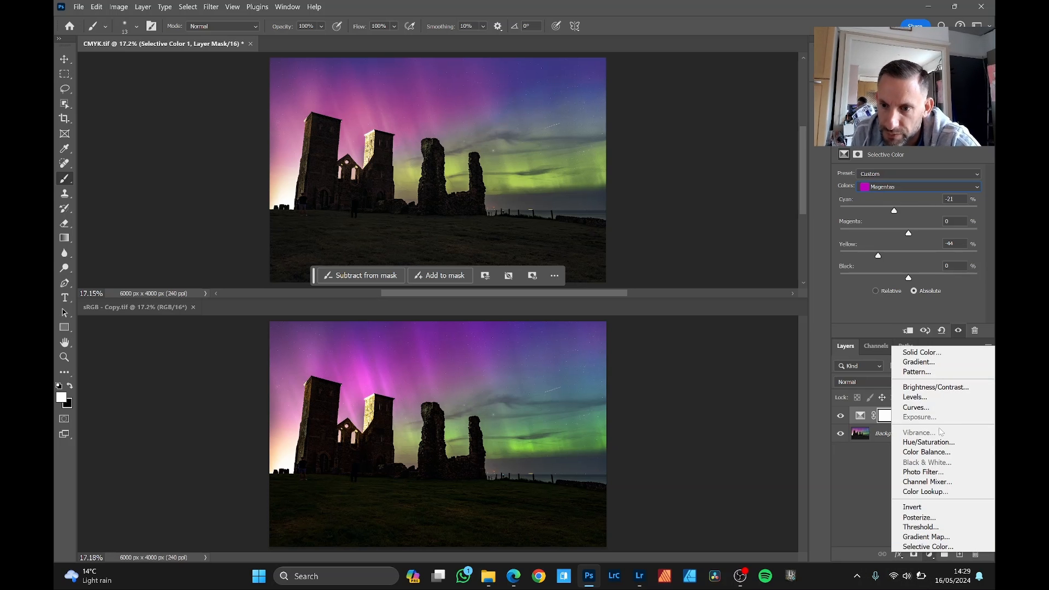
- Add a Hue/Saturation layer with Saturation +32 and Lightness around −5
click(929, 442)
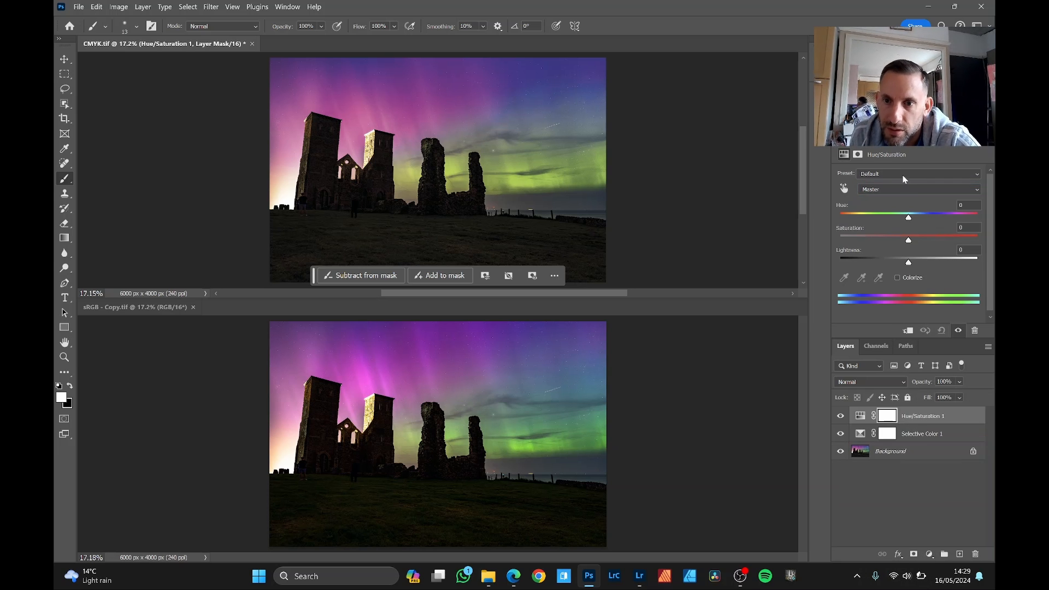
drag(909, 239, 920, 239)
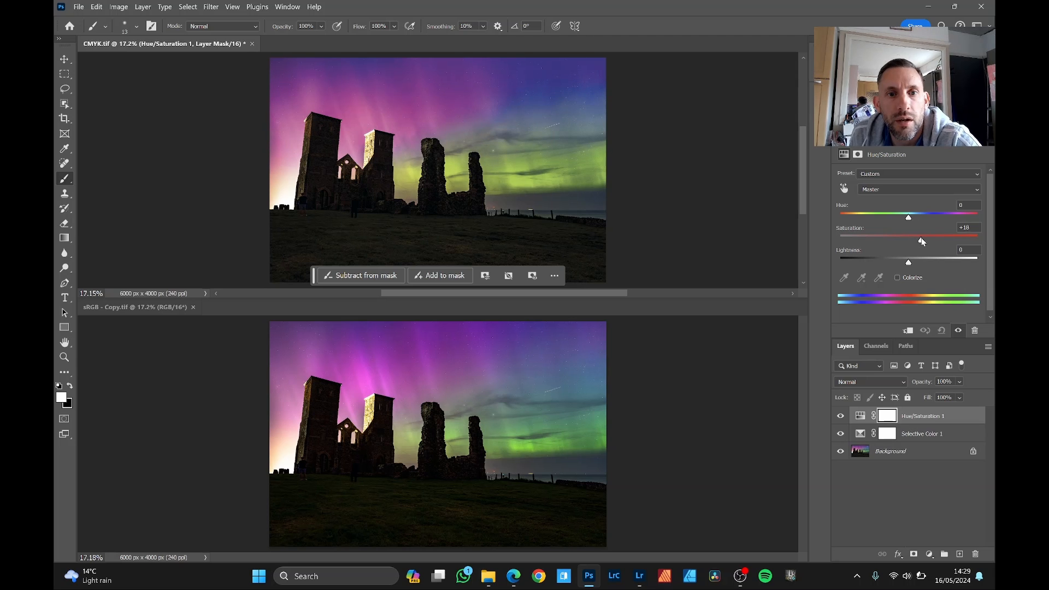
drag(922, 240, 917, 239)
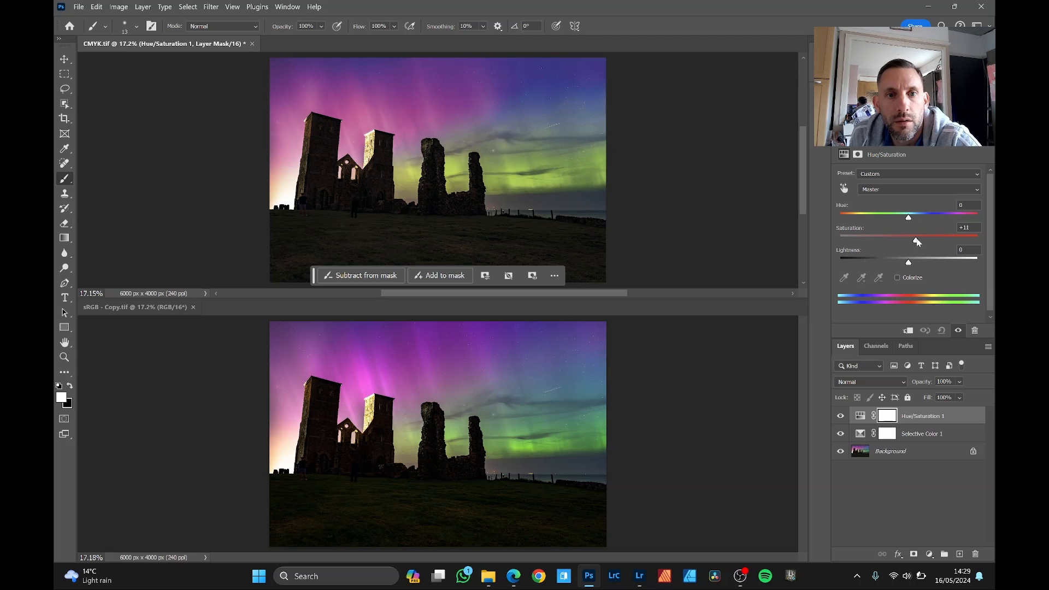
drag(909, 241, 931, 240)
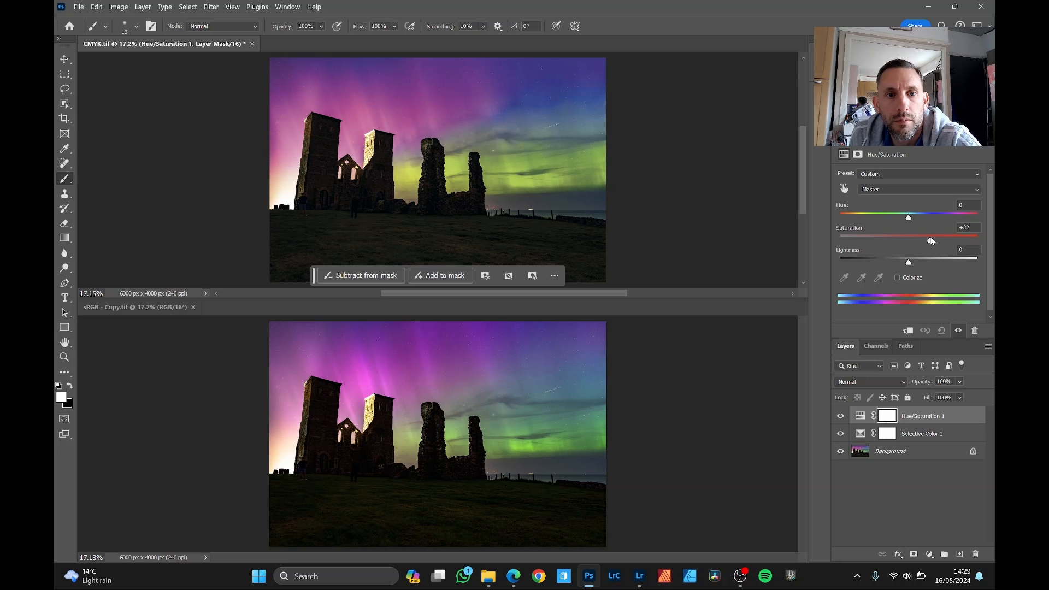
mouse_move(866, 307)
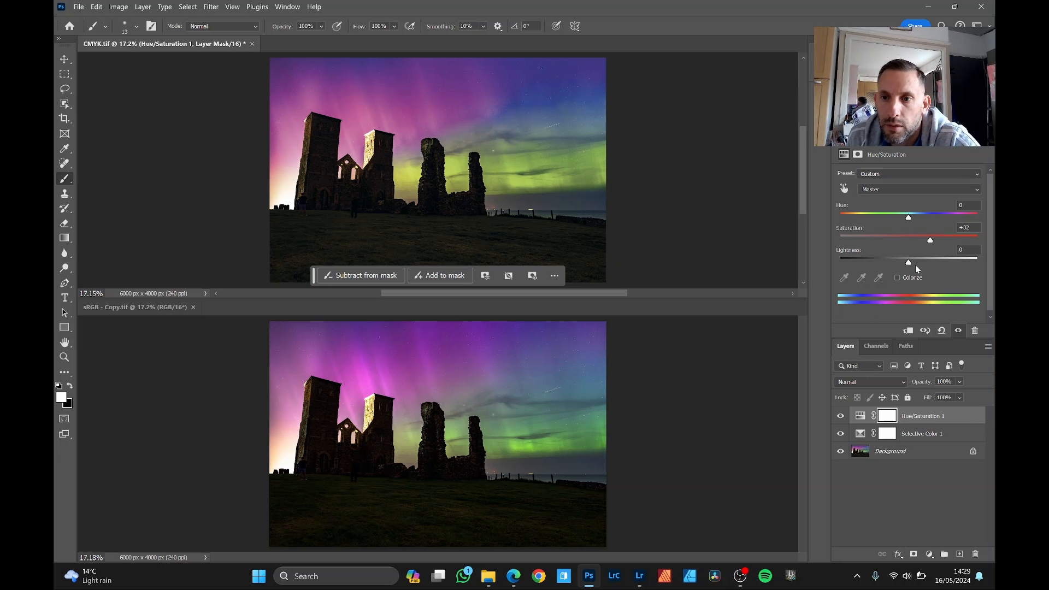
drag(909, 261, 918, 261)
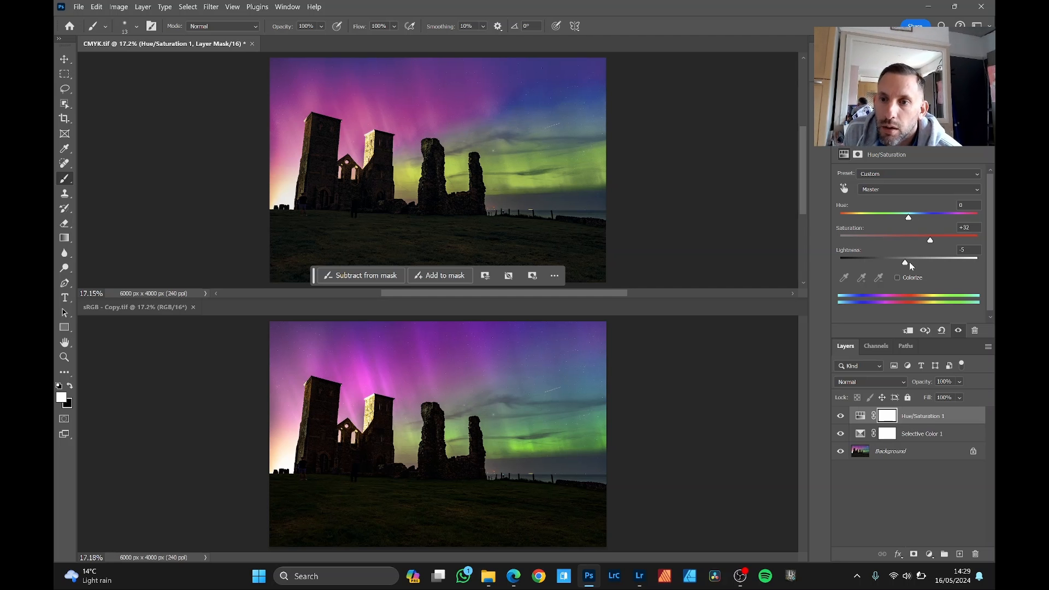
drag(905, 263, 909, 262)
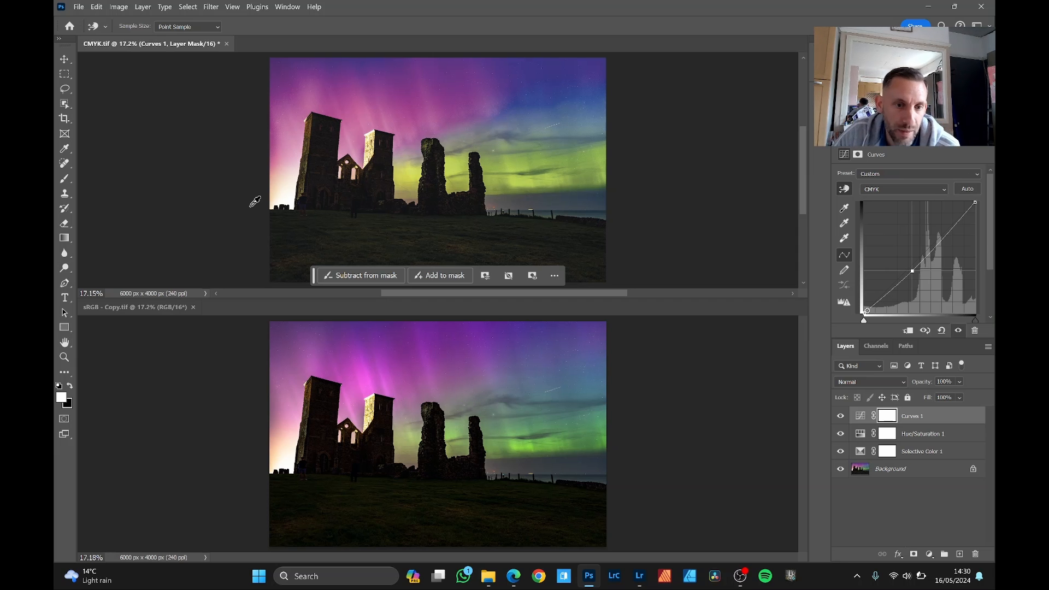
- Open the File menu, leaving the Curves layer's curve unadjusted
click(78, 6)
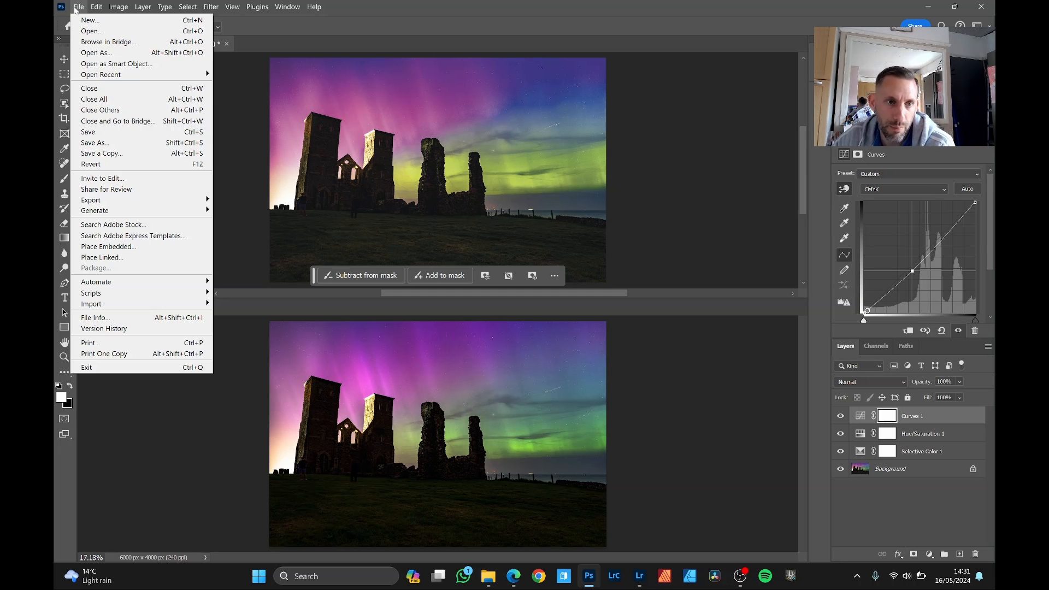
mouse_move(107, 41)
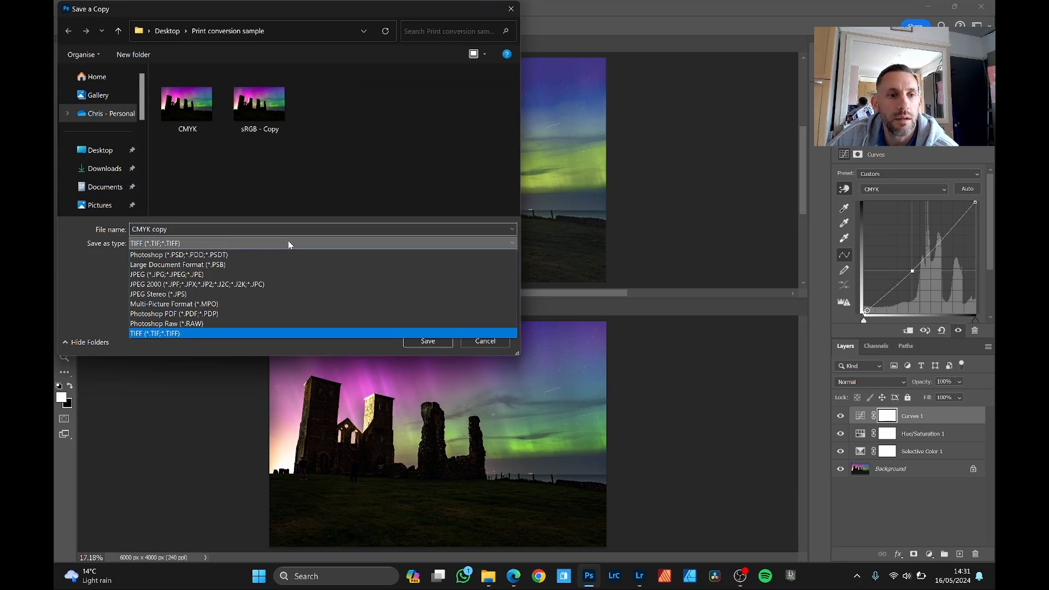
- Save the 'CMYK copy' as JPEG into the Print conversion sample folder
click(168, 274)
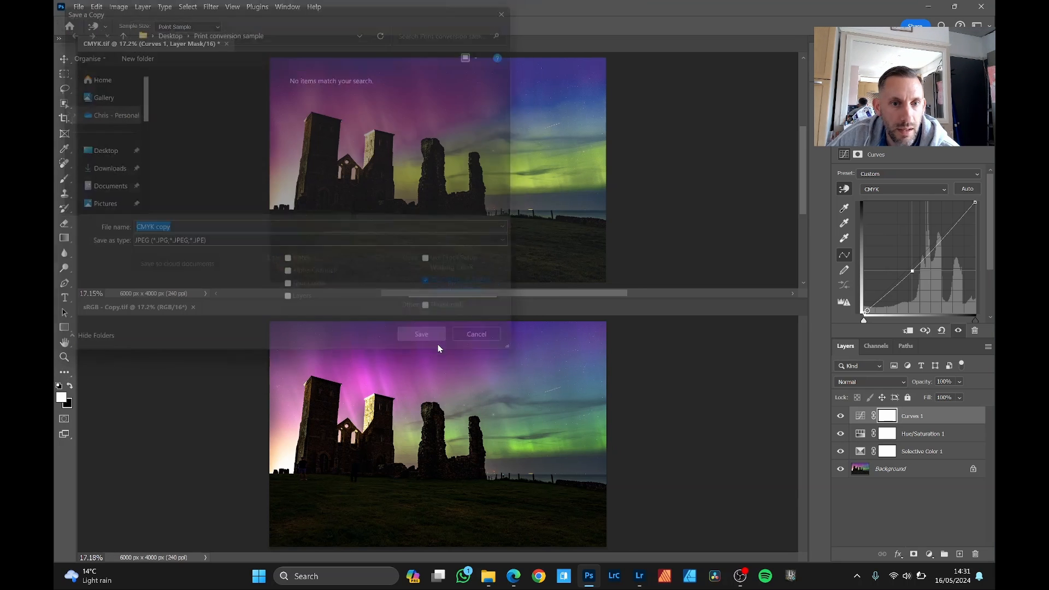
click(421, 334)
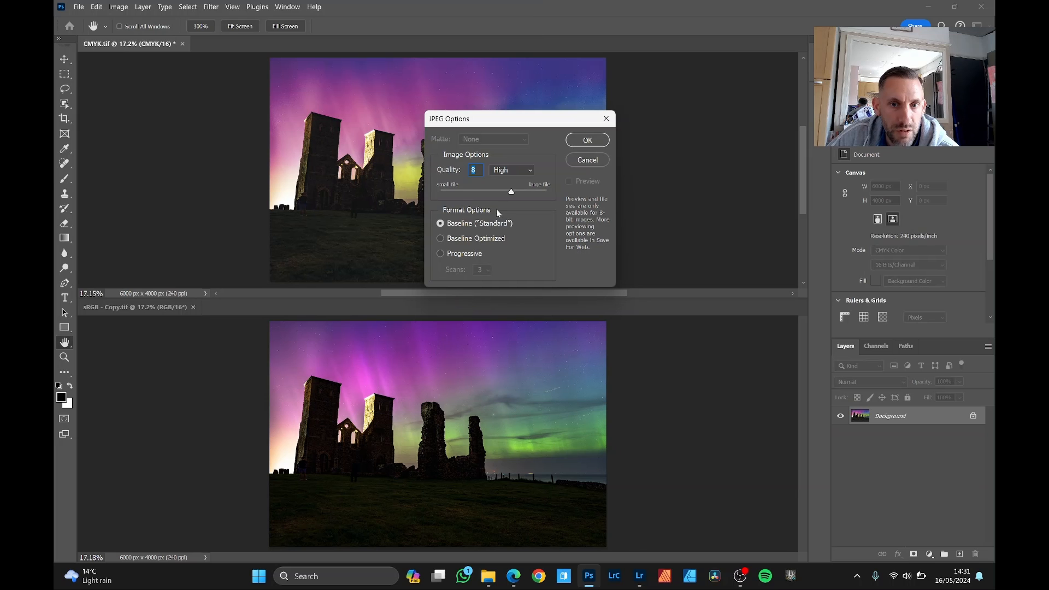
- Set JPEG quality to Maximum 12 with Baseline Standard format and confirm
drag(510, 191, 546, 191)
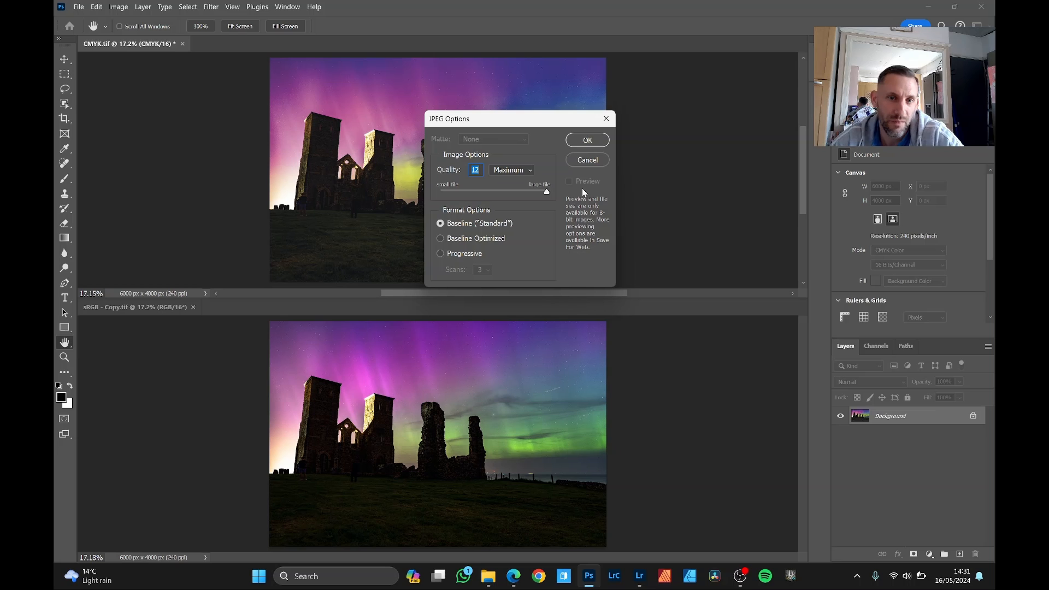
mouse_move(528, 155)
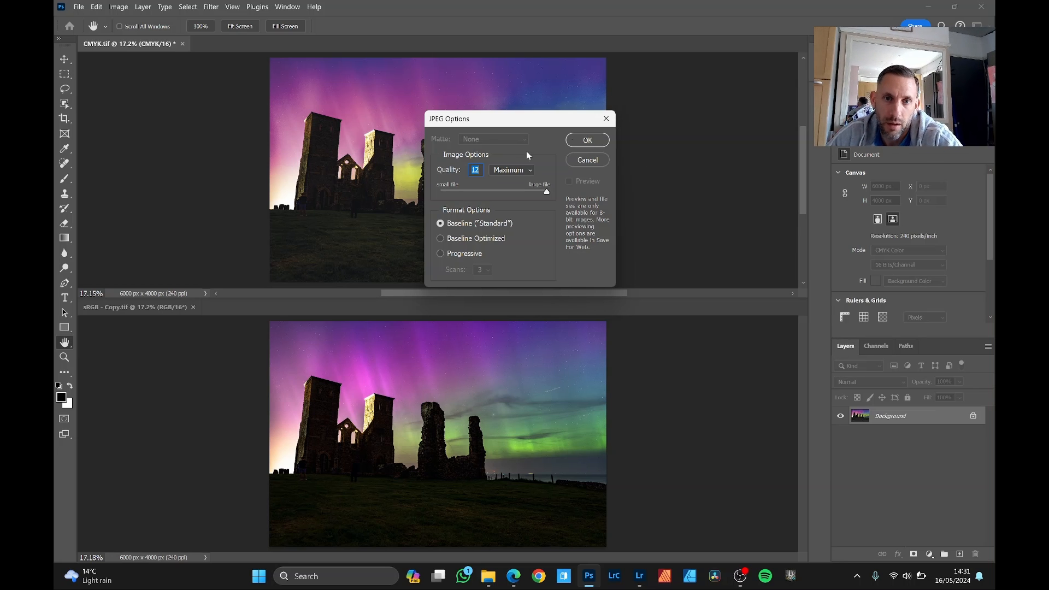
drag(545, 191, 497, 191)
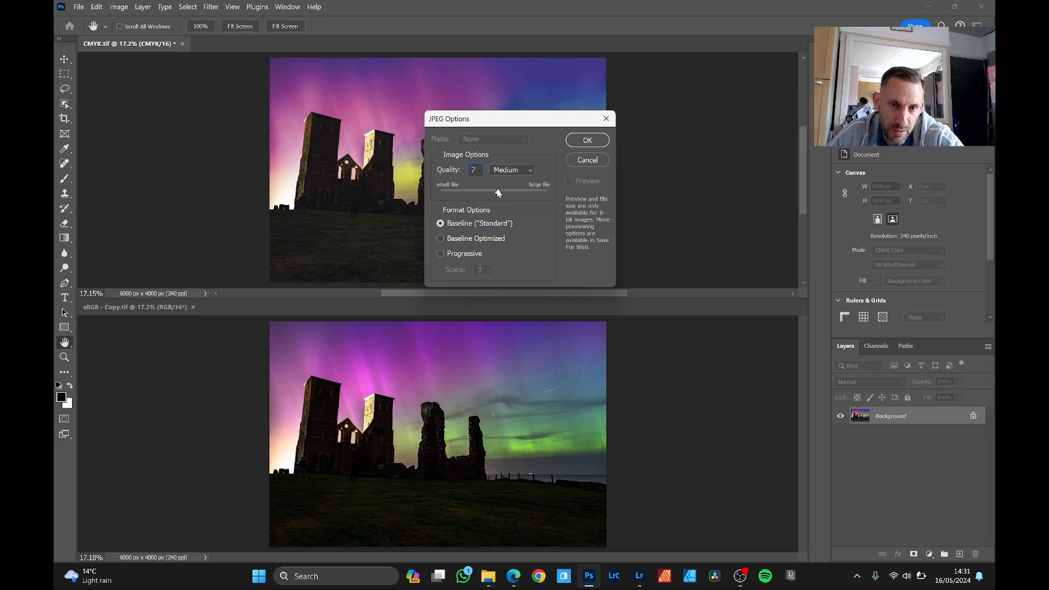
drag(498, 192, 471, 193)
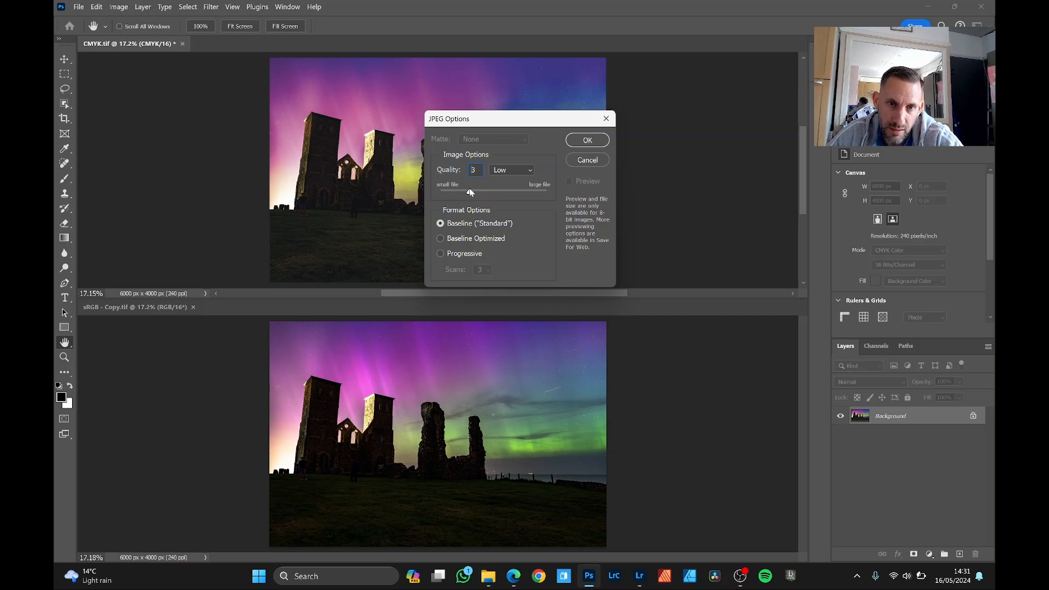
drag(471, 191, 546, 192)
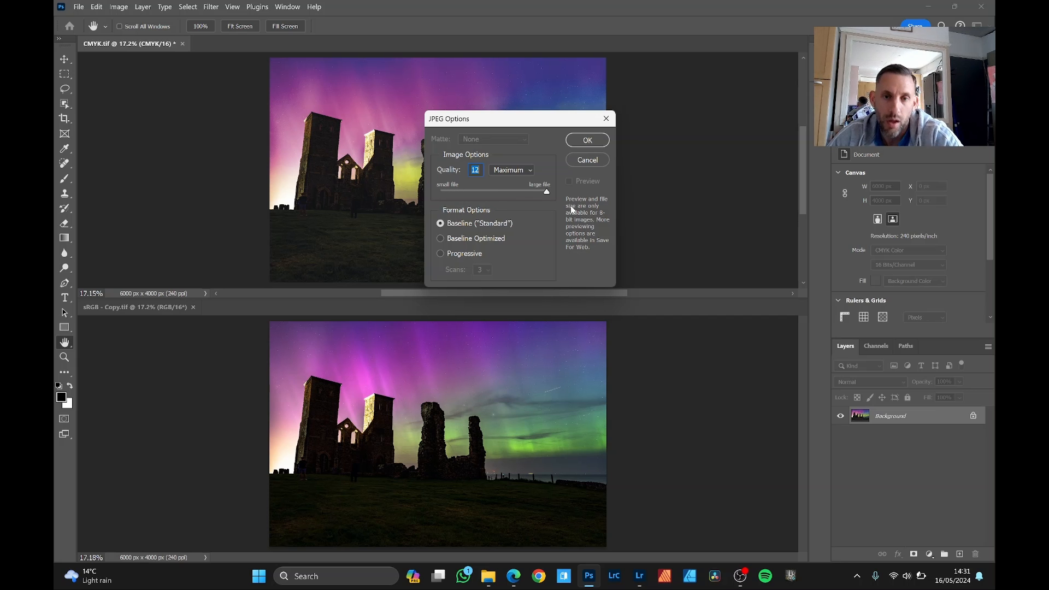
mouse_move(569, 208)
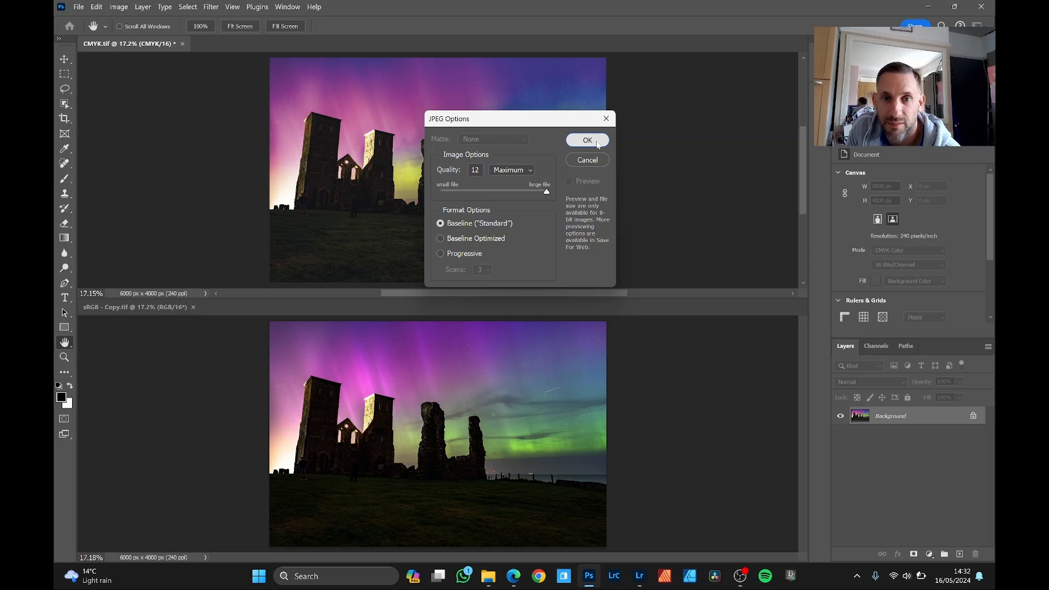
click(586, 140)
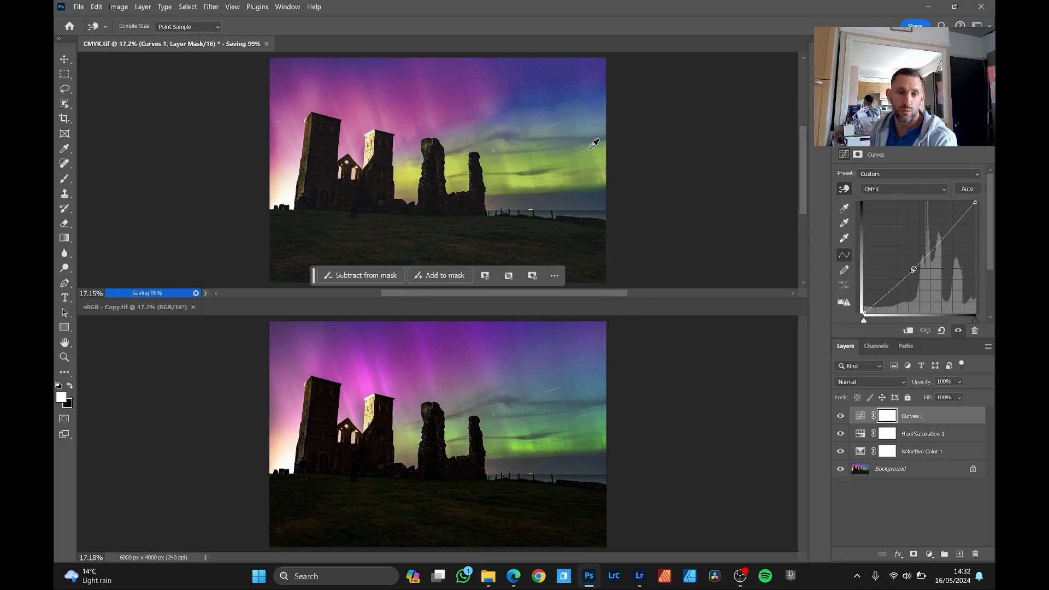